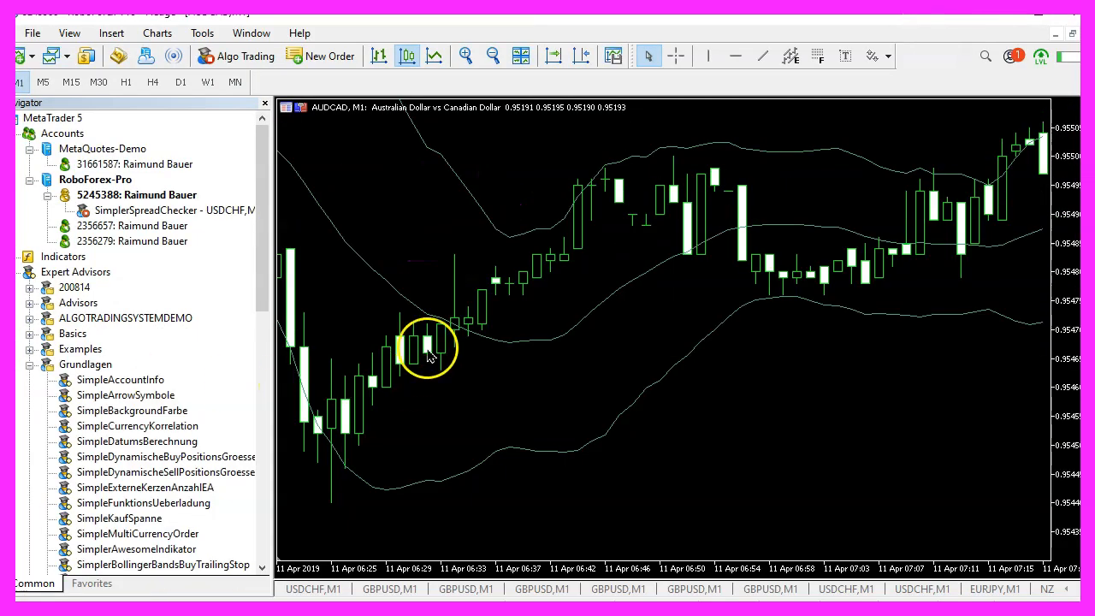
pyautogui.moveTo(117, 55)
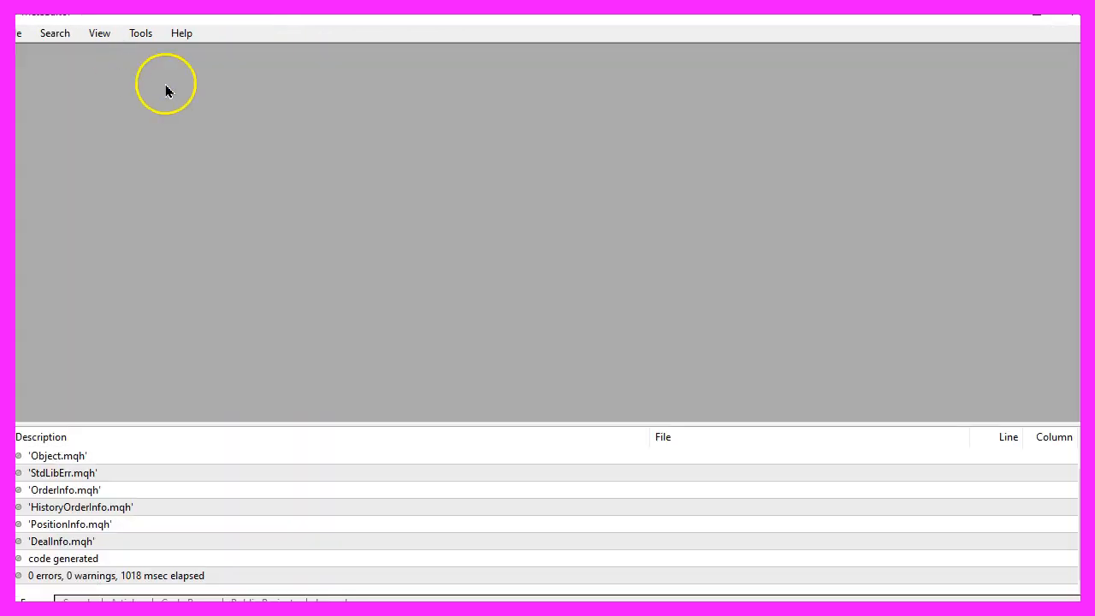
# Create the template Expert Advisor SimpleBollingerBandsSellTrailingStop via the New wizard with the toolbar shown
pyautogui.click(99, 32)
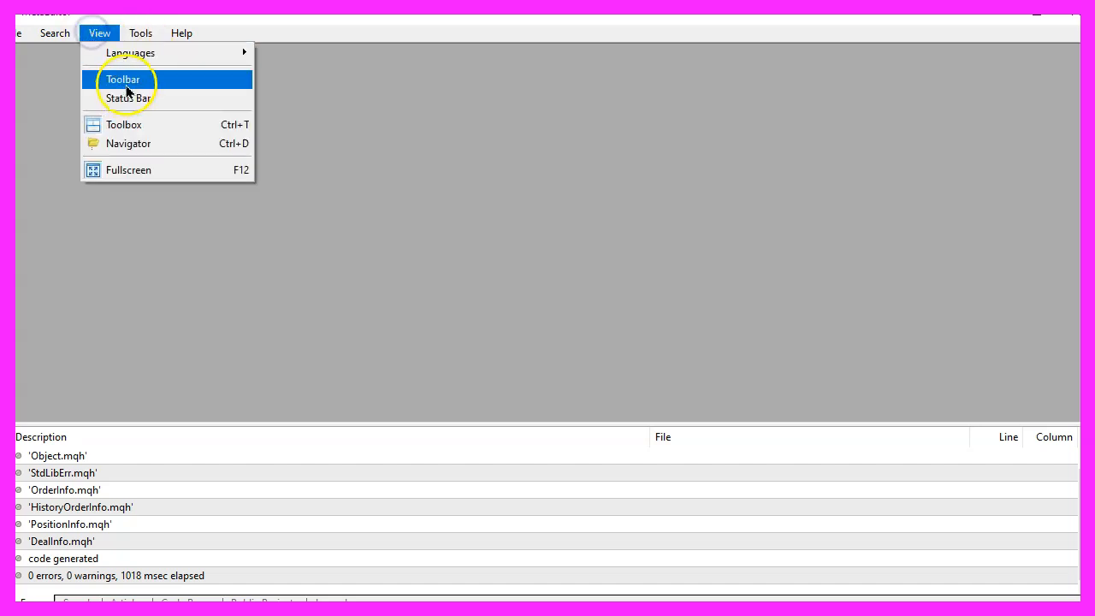
pyautogui.click(124, 78)
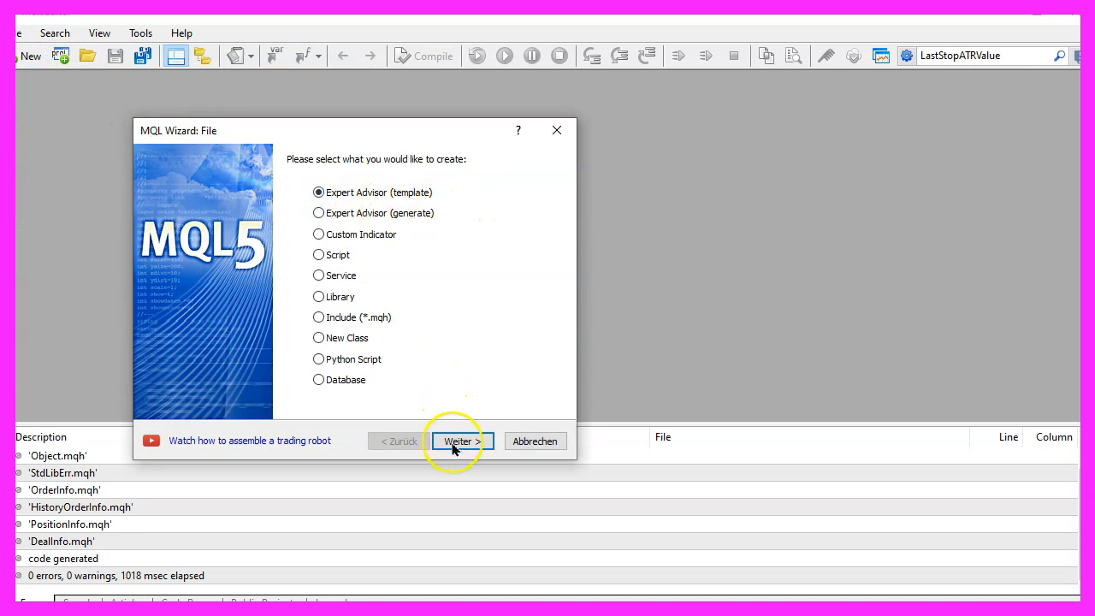
pyautogui.click(459, 442)
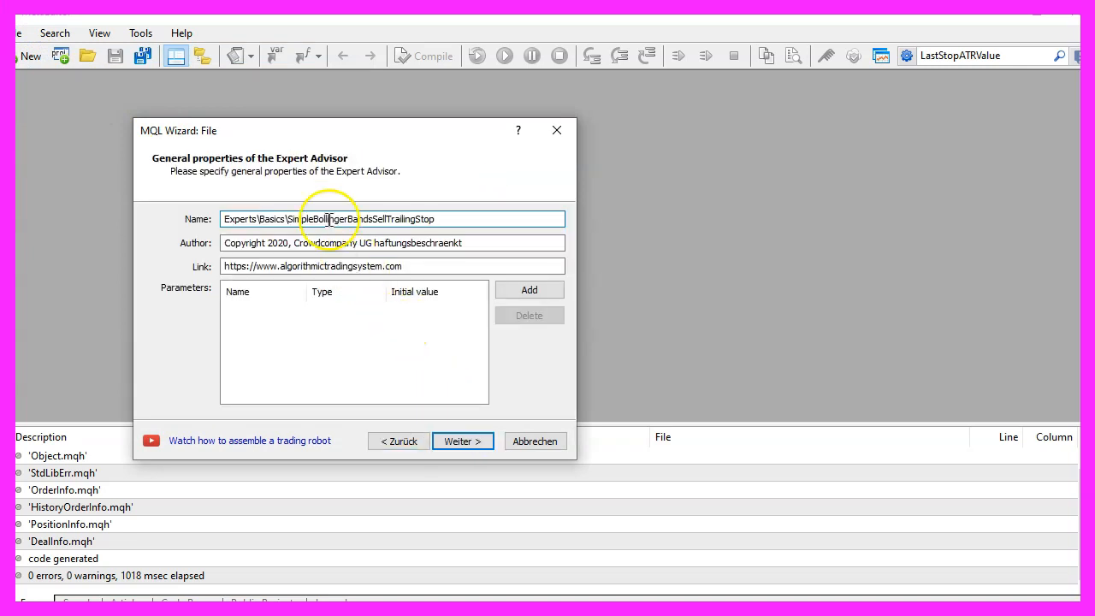
pyautogui.doubleClick(342, 219)
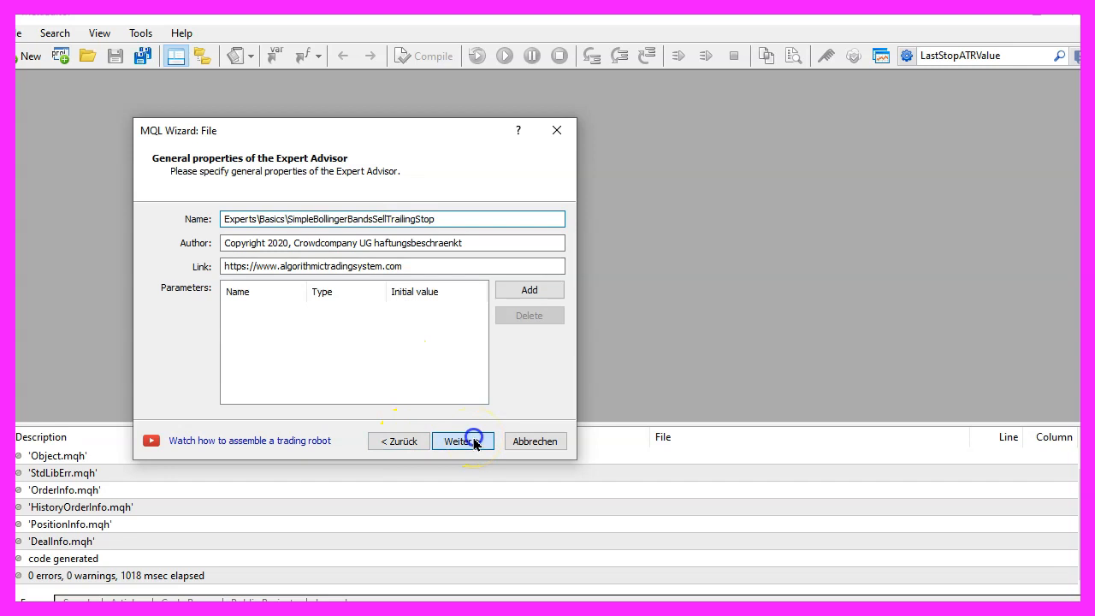
pyautogui.click(462, 441)
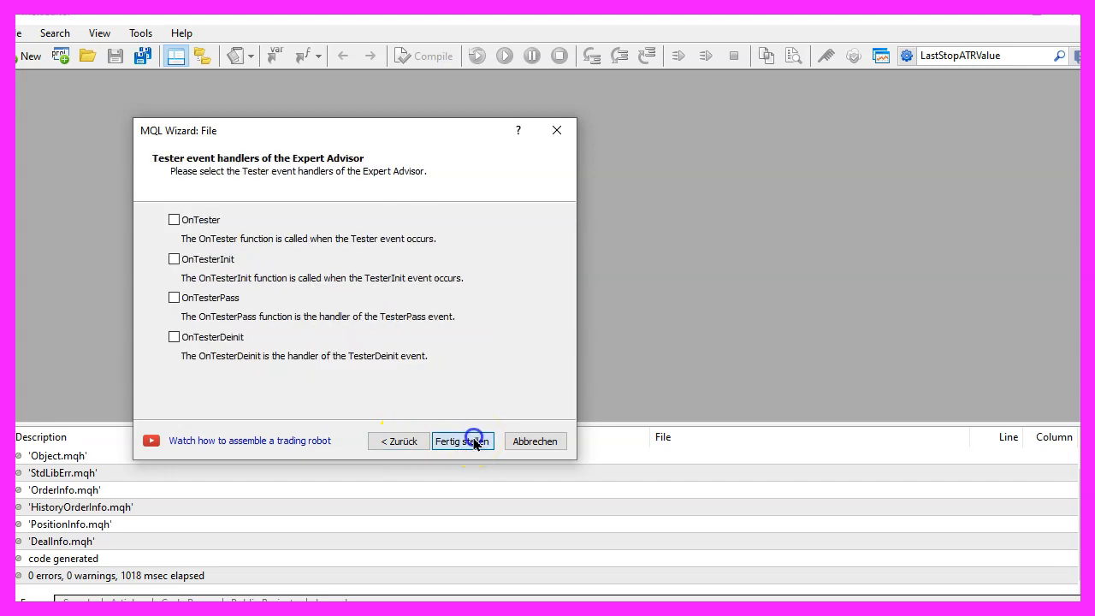
pyautogui.click(462, 441)
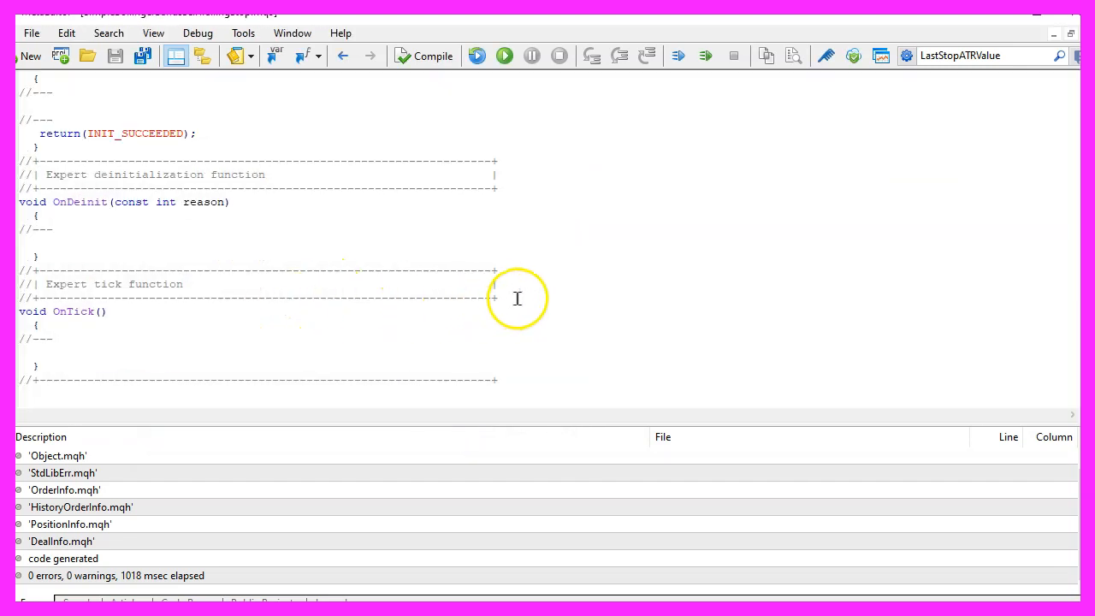
# Include Trade\Trade.mqh above OnTick and create the CTrade instance named trade
pyautogui.scroll(-3)
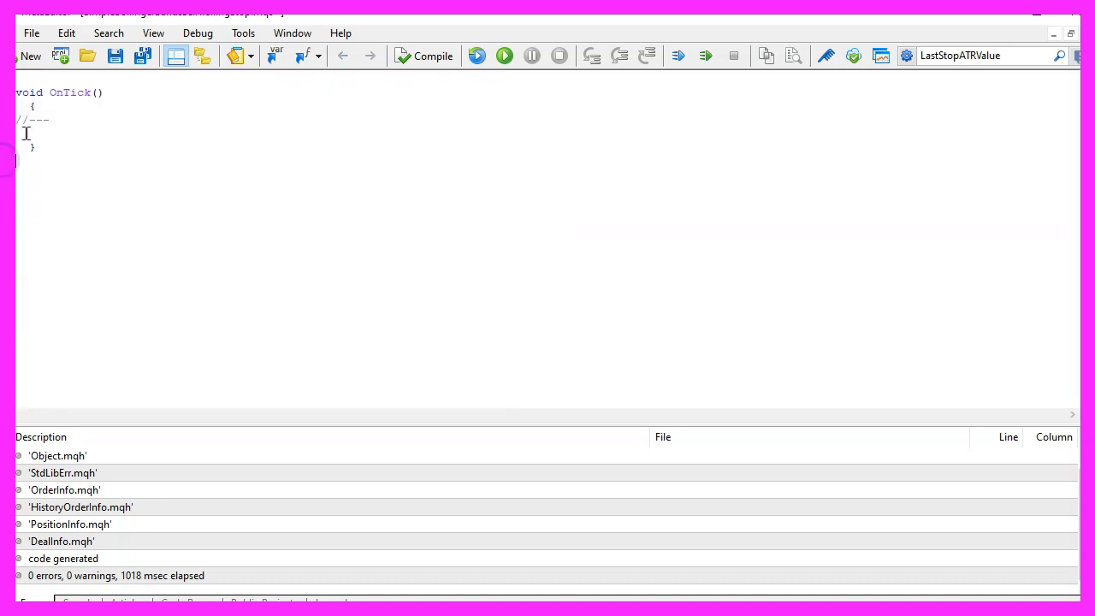
pyautogui.write('#include<Trade\\Trade.mqh>')
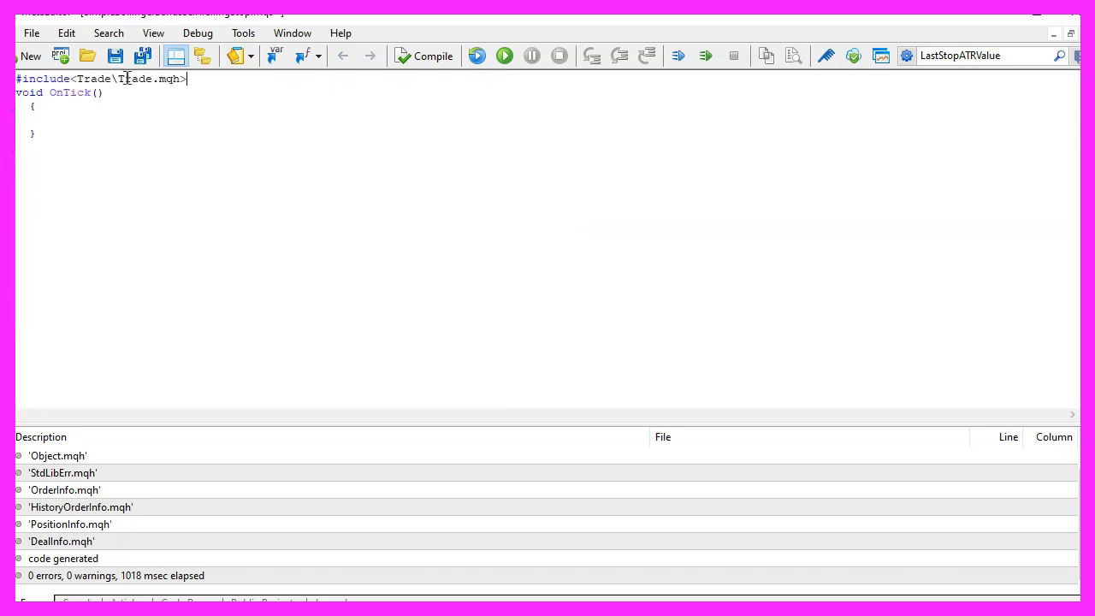
pyautogui.doubleClick(133, 79)
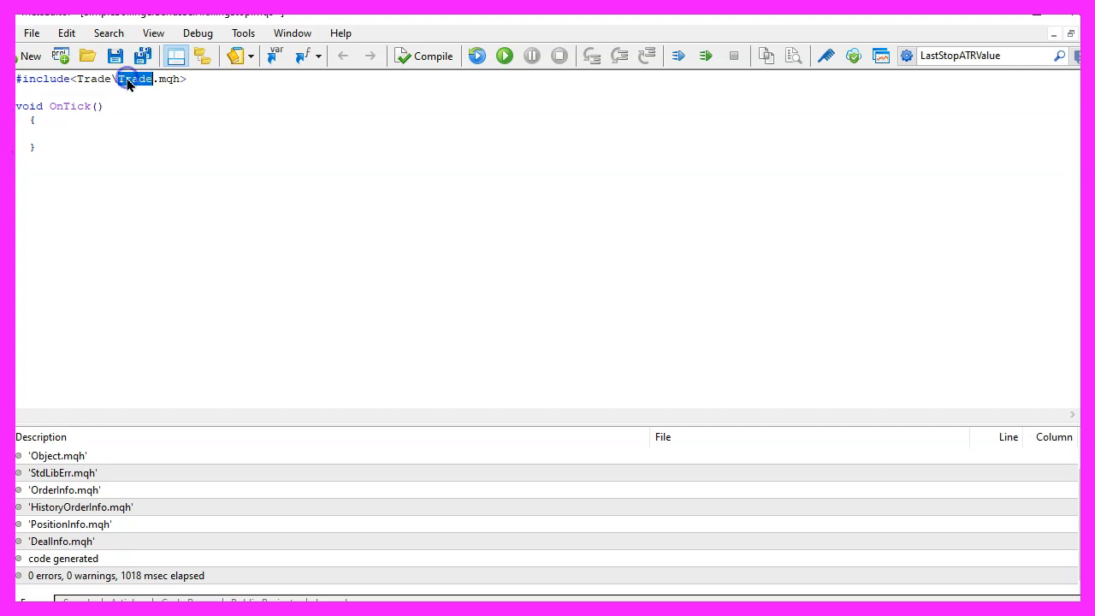
pyautogui.doubleClick(170, 78)
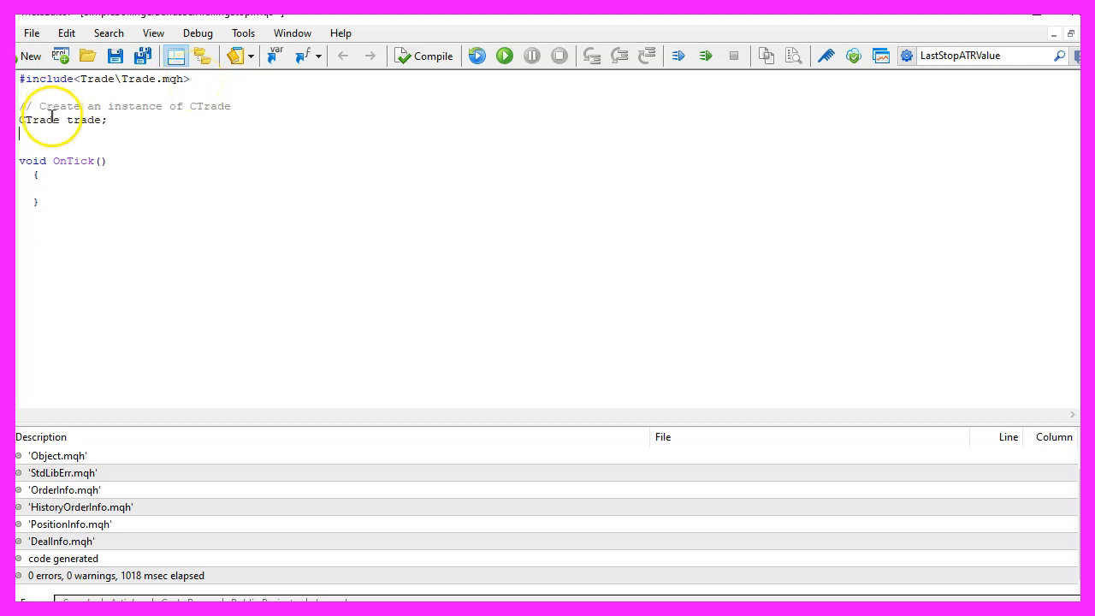
pyautogui.doubleClick(38, 119)
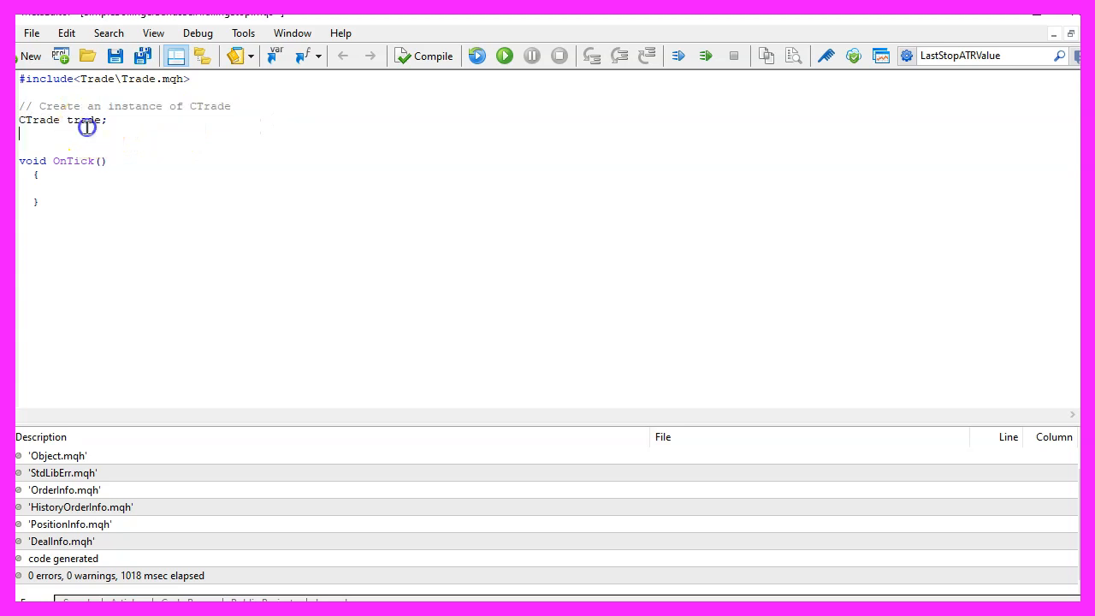
pyautogui.doubleClick(84, 120)
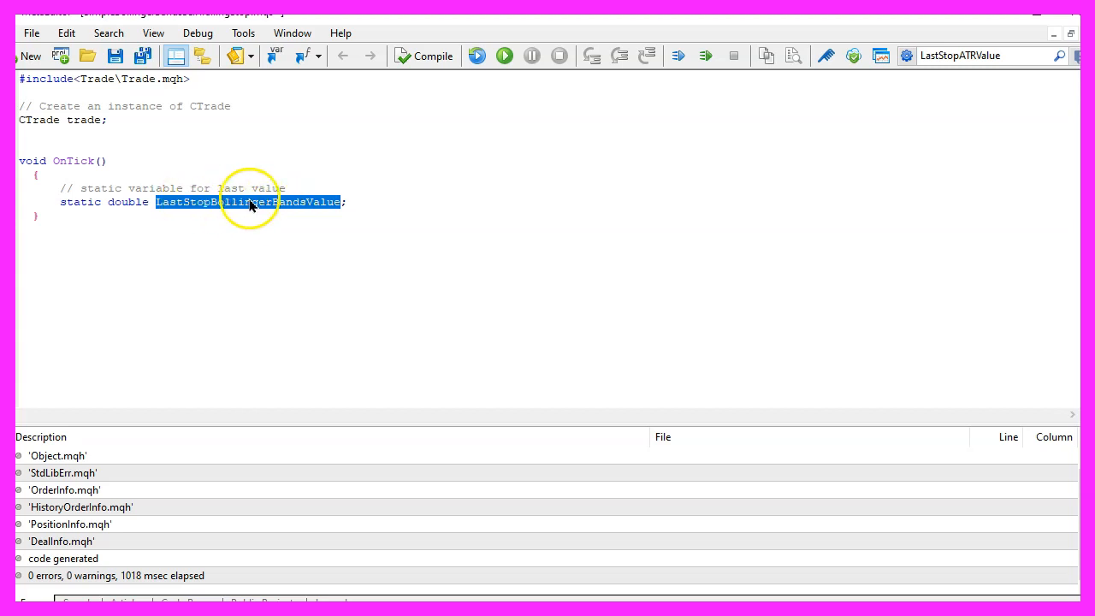
pyautogui.moveTo(265, 206)
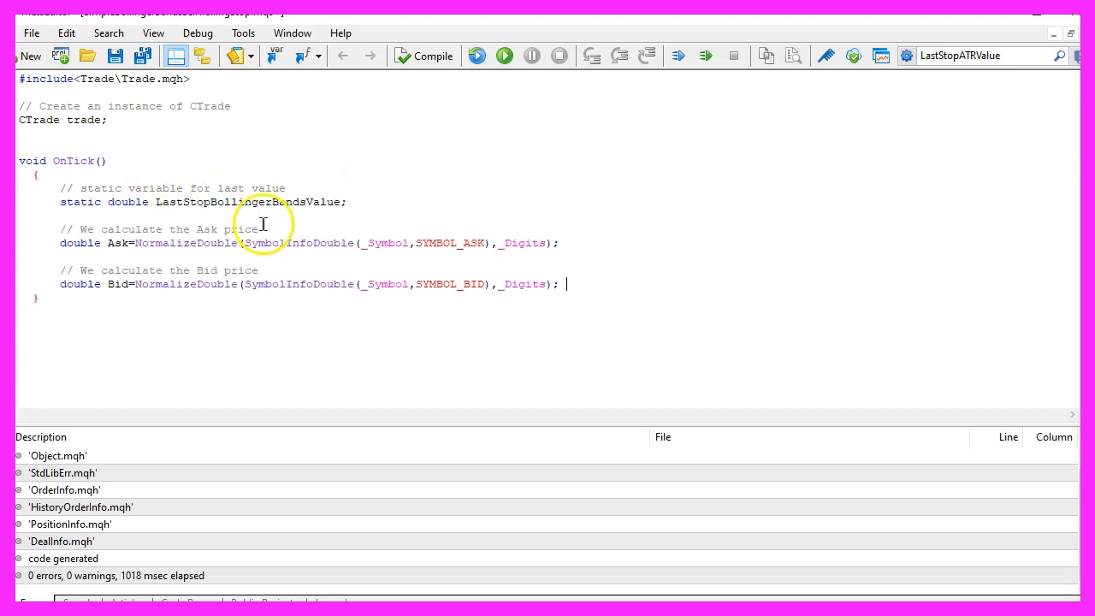
# Compute Ask and Bid from SymbolInfoDouble with SYMBOL_ASK/SYMBOL_BID, normalized to _Digits
pyautogui.doubleClick(117, 243)
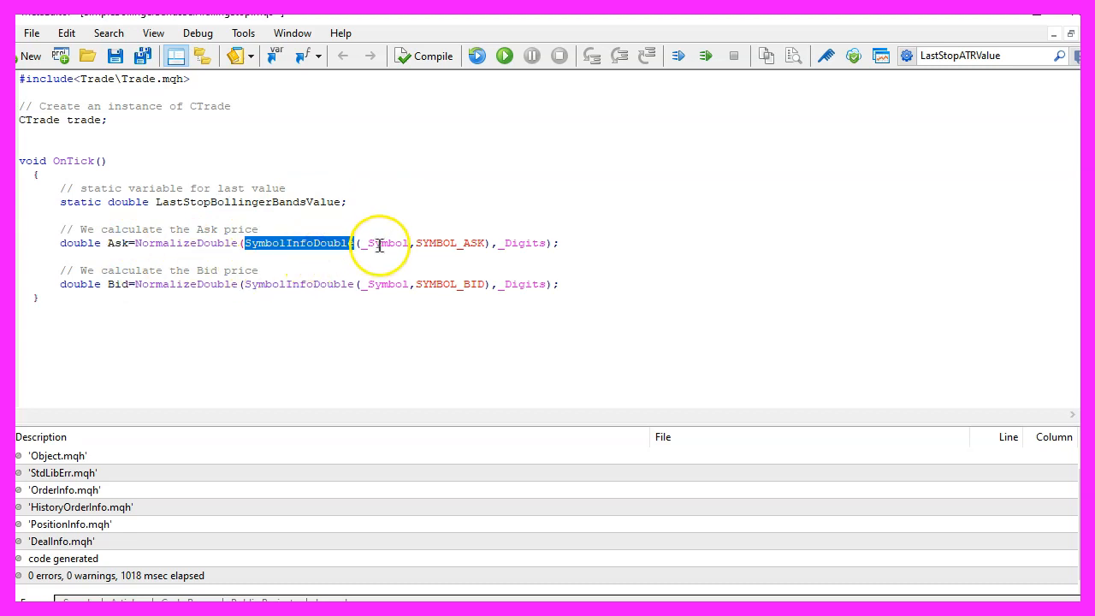
pyautogui.doubleClick(387, 243)
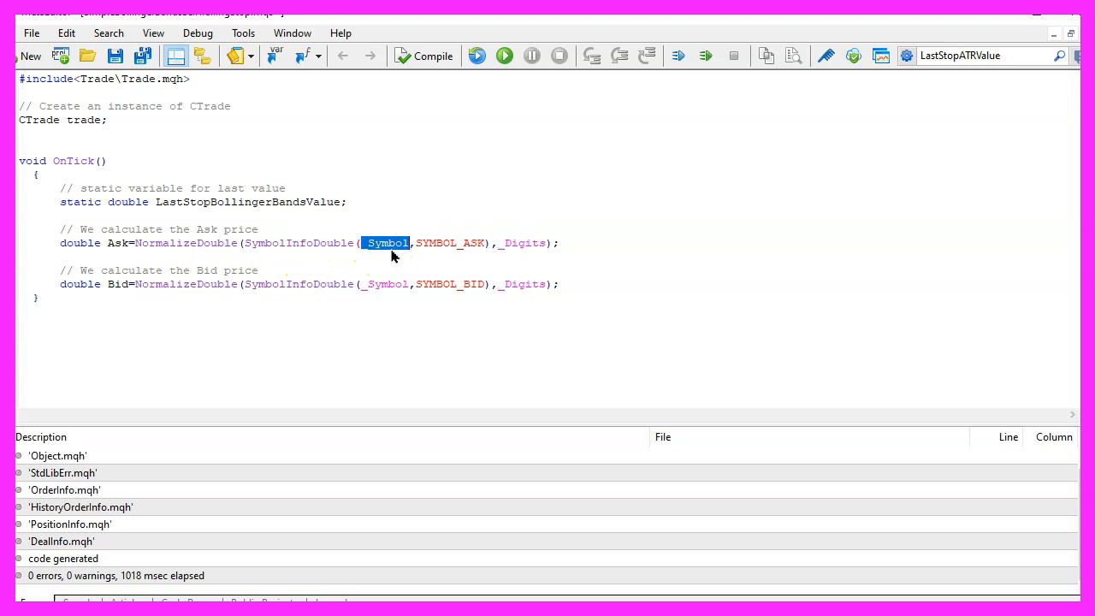
pyautogui.doubleClick(448, 243)
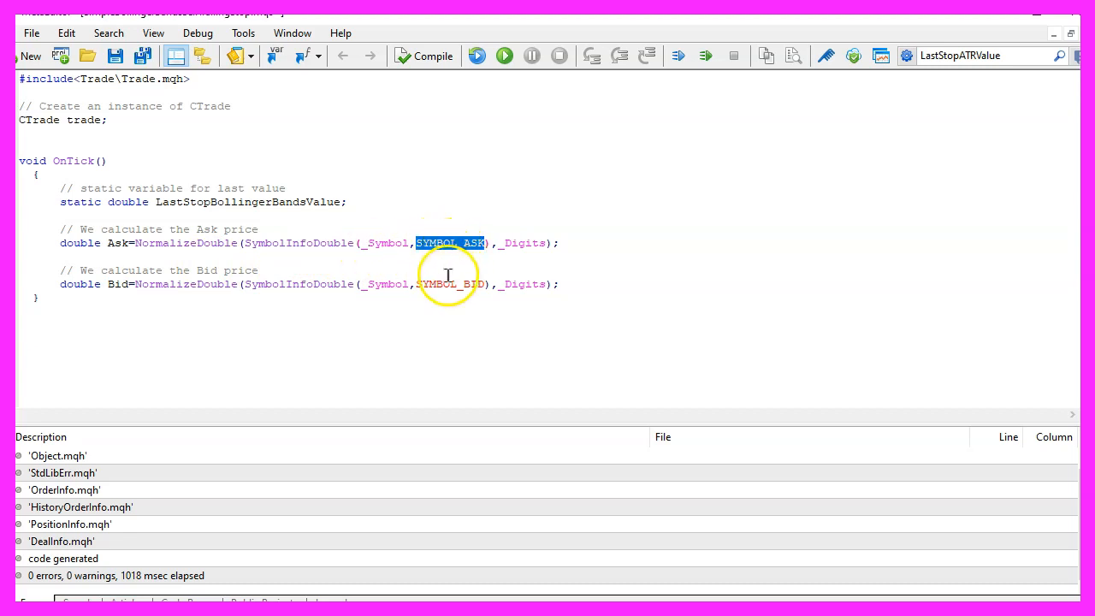
pyautogui.doubleClick(448, 284)
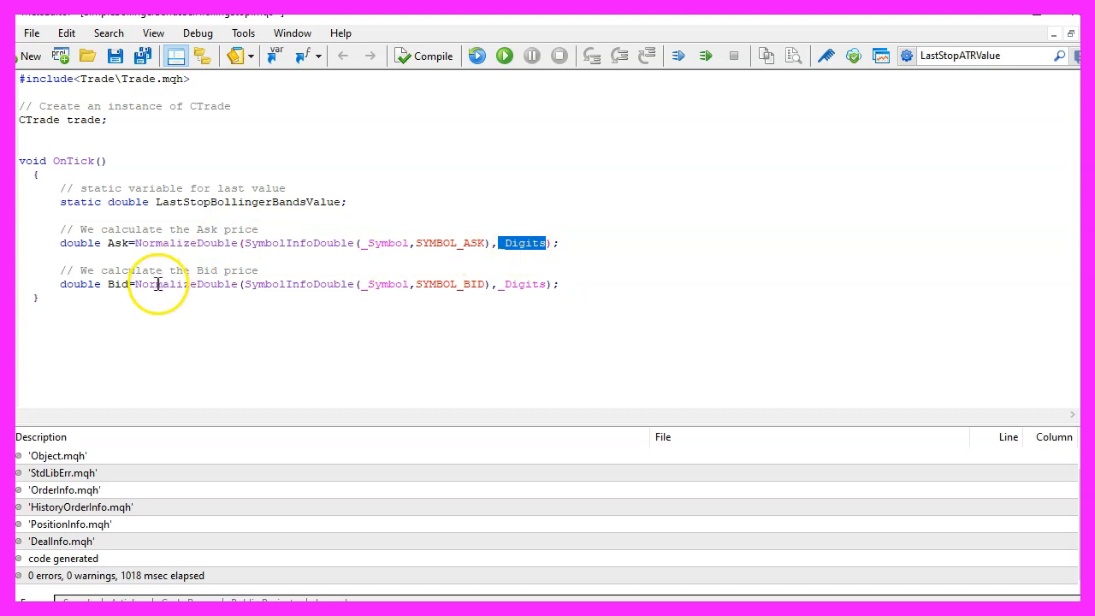
pyautogui.doubleClick(185, 284)
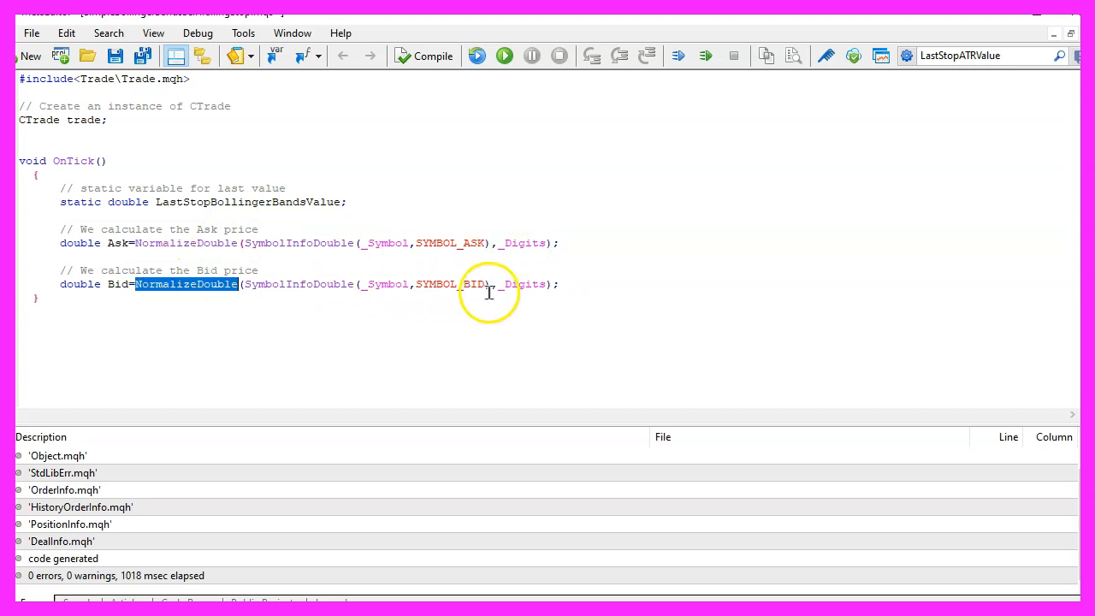
pyautogui.doubleClick(523, 284)
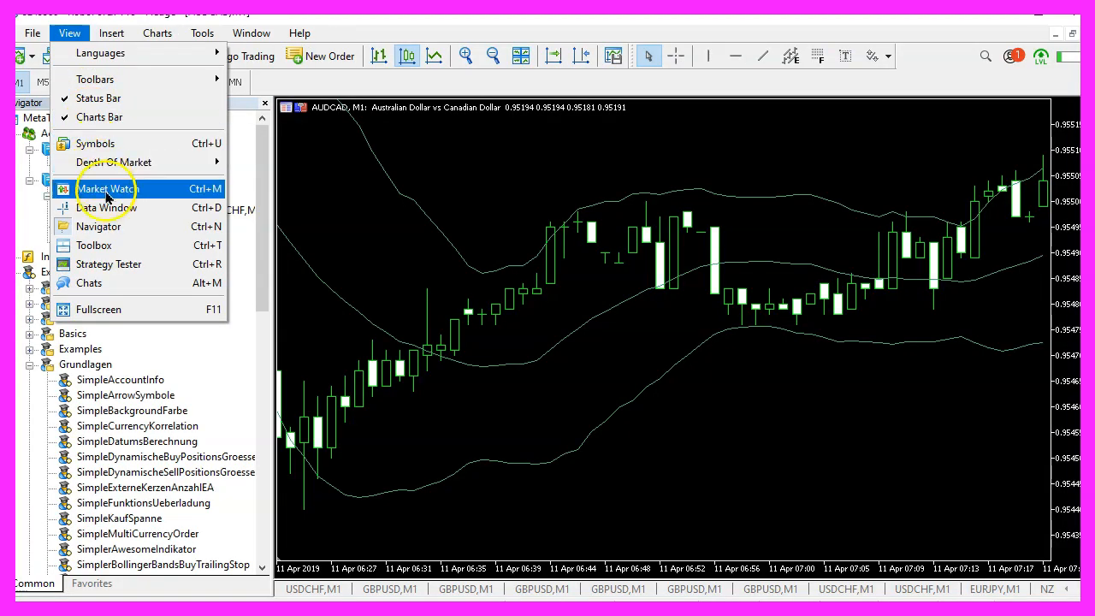
# Show the Market Watch price list from the View menu
pyautogui.click(106, 189)
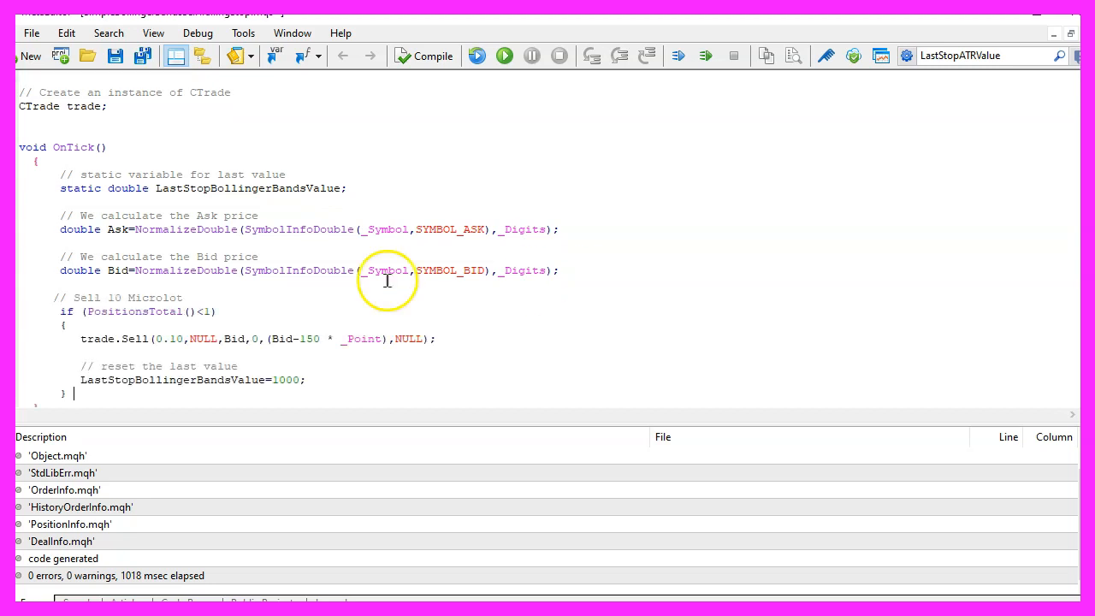
# Sell 0.10 lots at Bid when no position exists and reset LastStopBollingerBandsValue to 1000
pyautogui.doubleClick(134, 311)
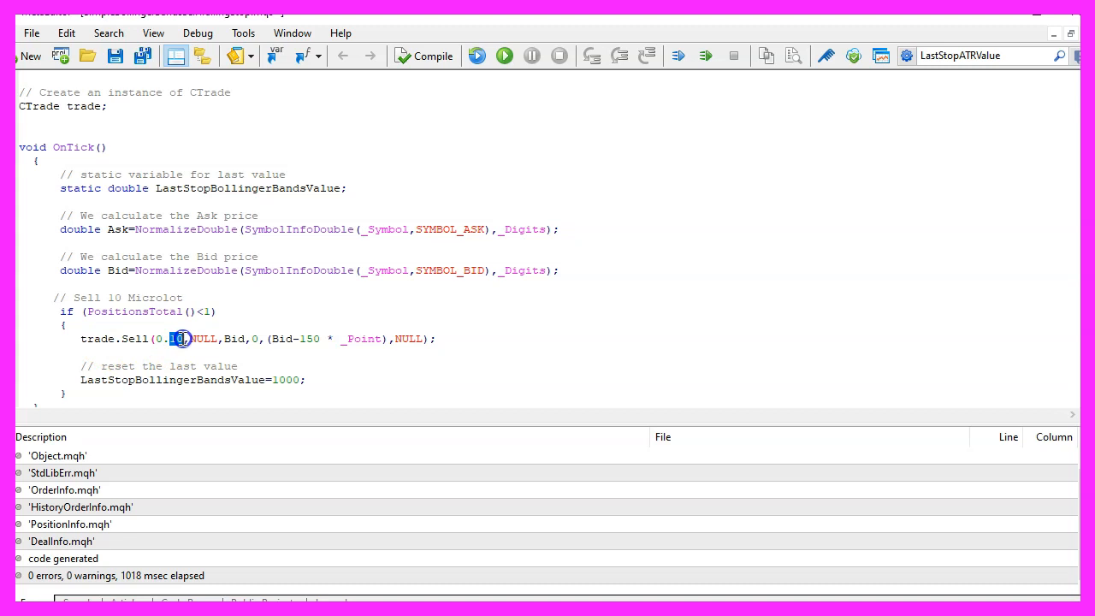
pyautogui.doubleClick(171, 380)
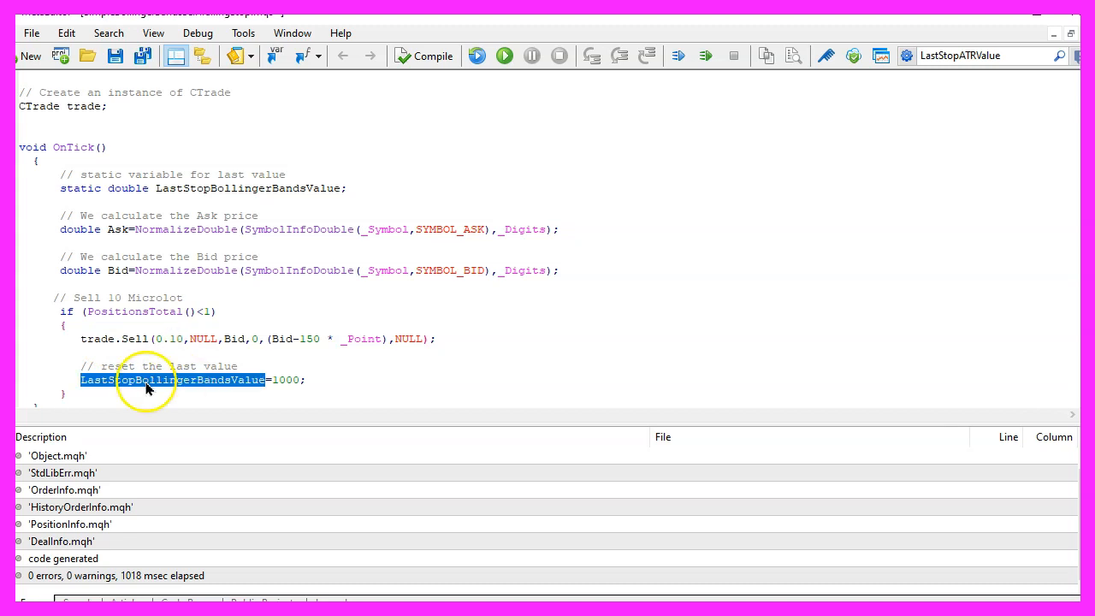
pyautogui.moveTo(171, 390)
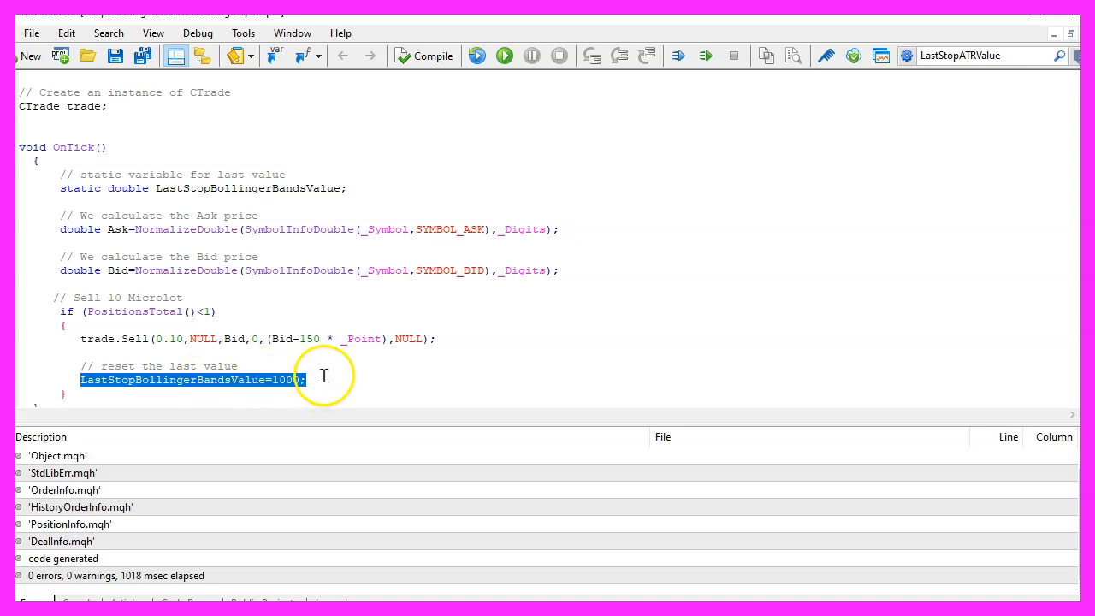
pyautogui.moveTo(318, 376)
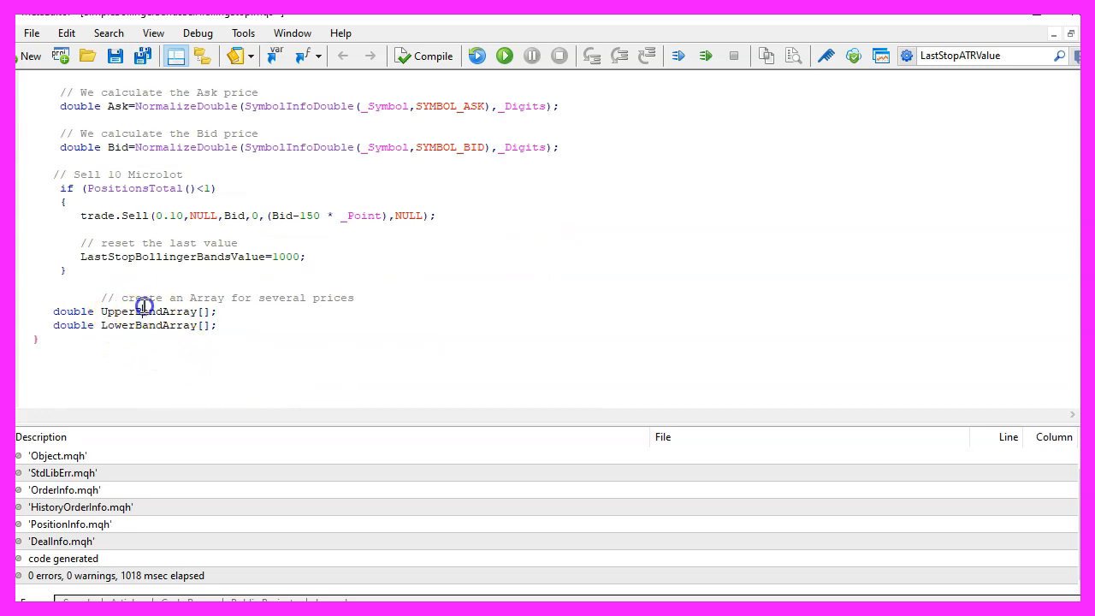
# Declare UpperBandArray and LowerBandArray and sort both from the current candle with ArraySetAsSeries
pyautogui.doubleClick(147, 325)
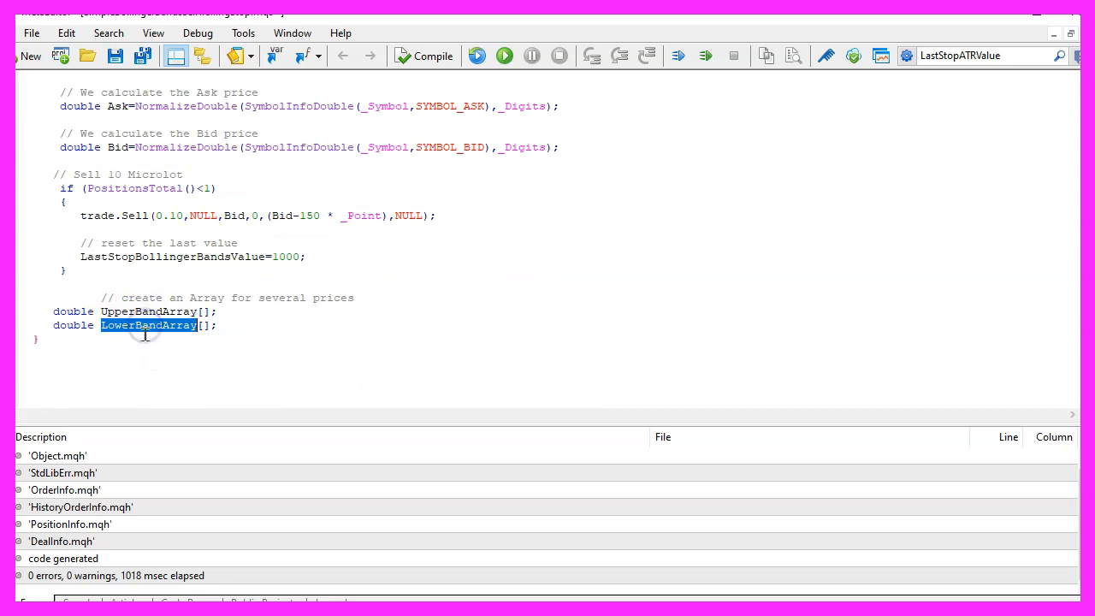
pyautogui.moveTo(451, 485)
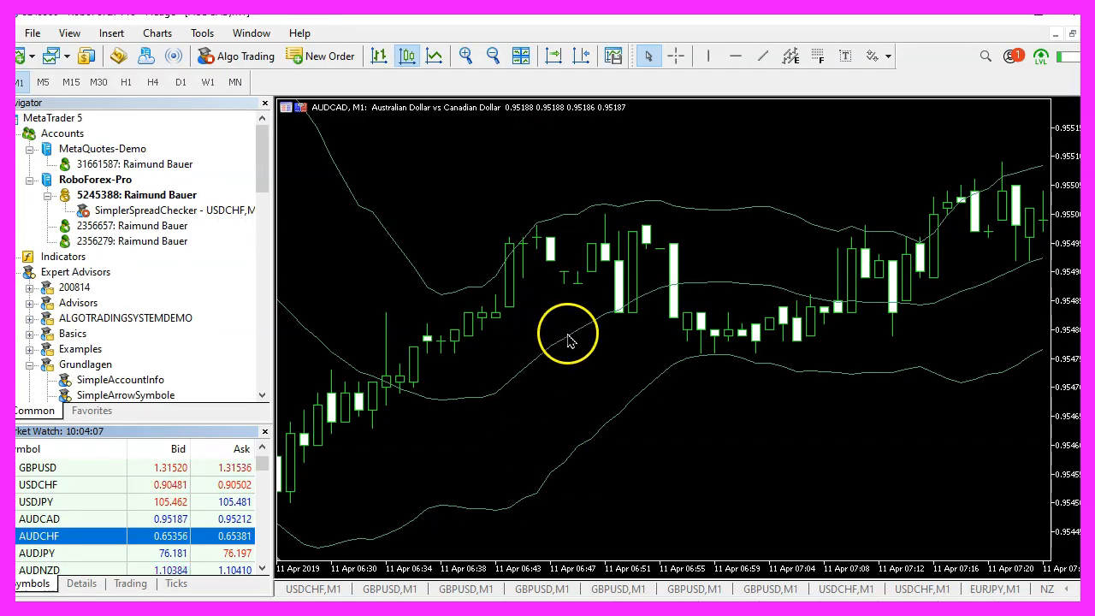
pyautogui.moveTo(778, 298)
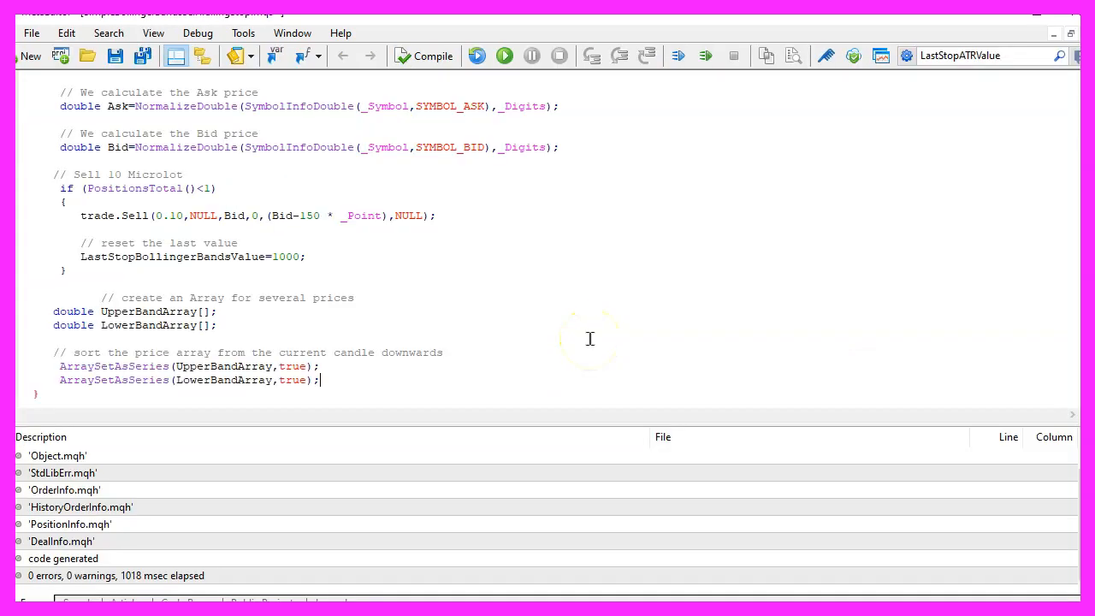
pyautogui.doubleClick(113, 366)
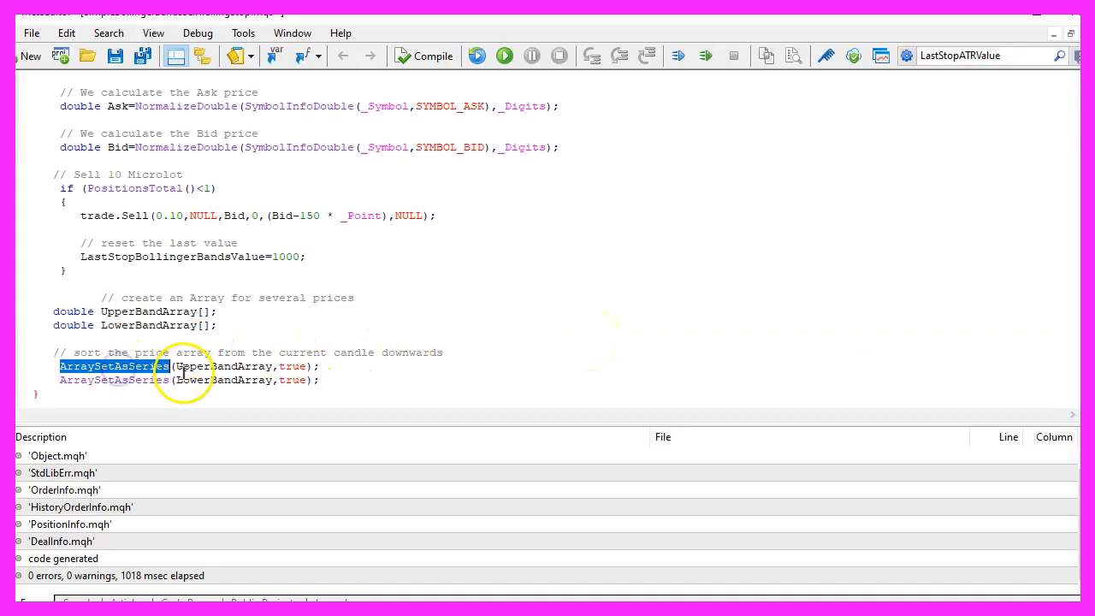
pyautogui.doubleClick(224, 380)
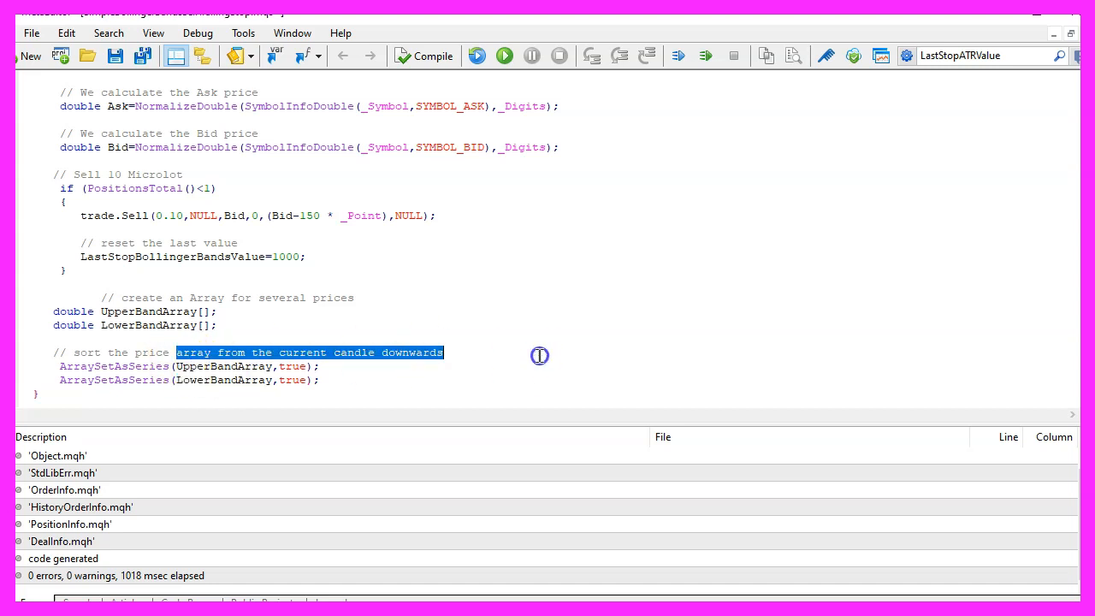
pyautogui.moveTo(544, 358)
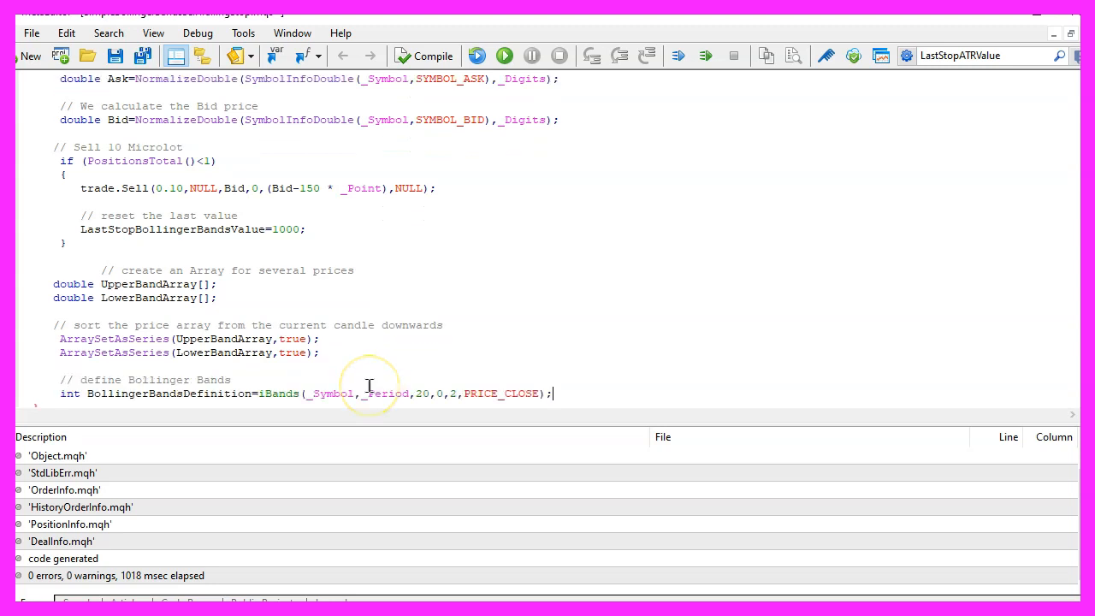
# Define BollingerBandsDefinition with iBands(_Symbol,_Period,20,0,2,PRICE_CLOSE)
pyautogui.doubleClick(170, 393)
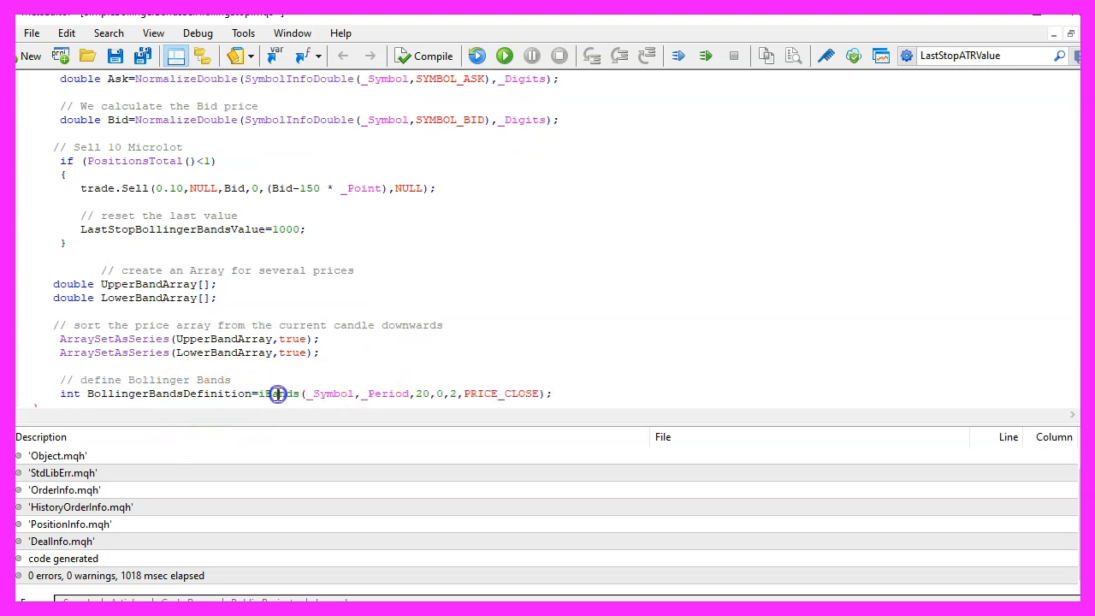
pyautogui.doubleClick(332, 393)
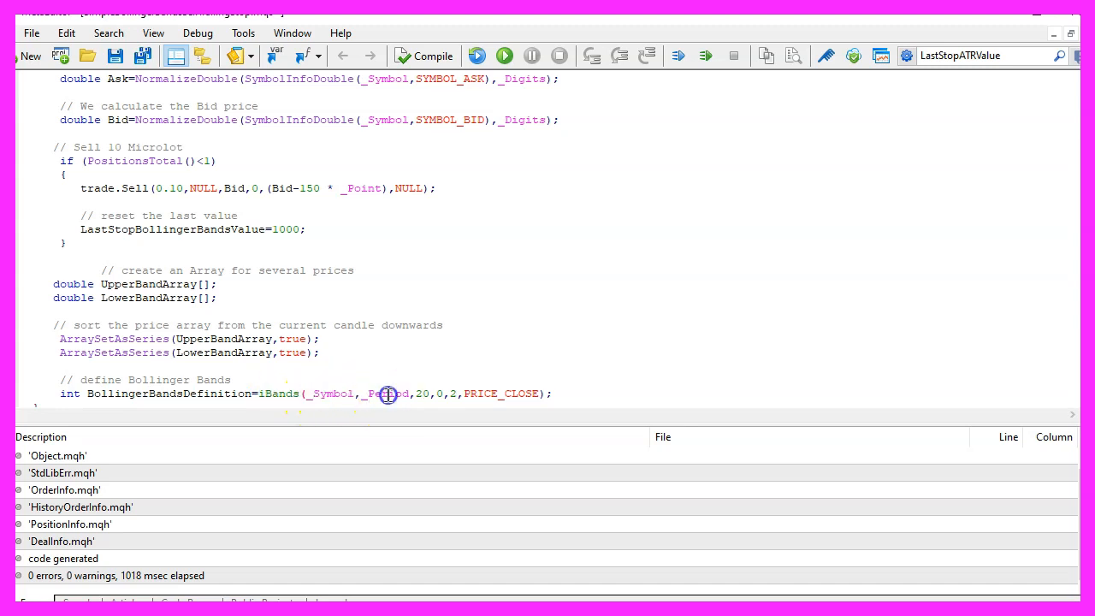
pyautogui.doubleClick(387, 393)
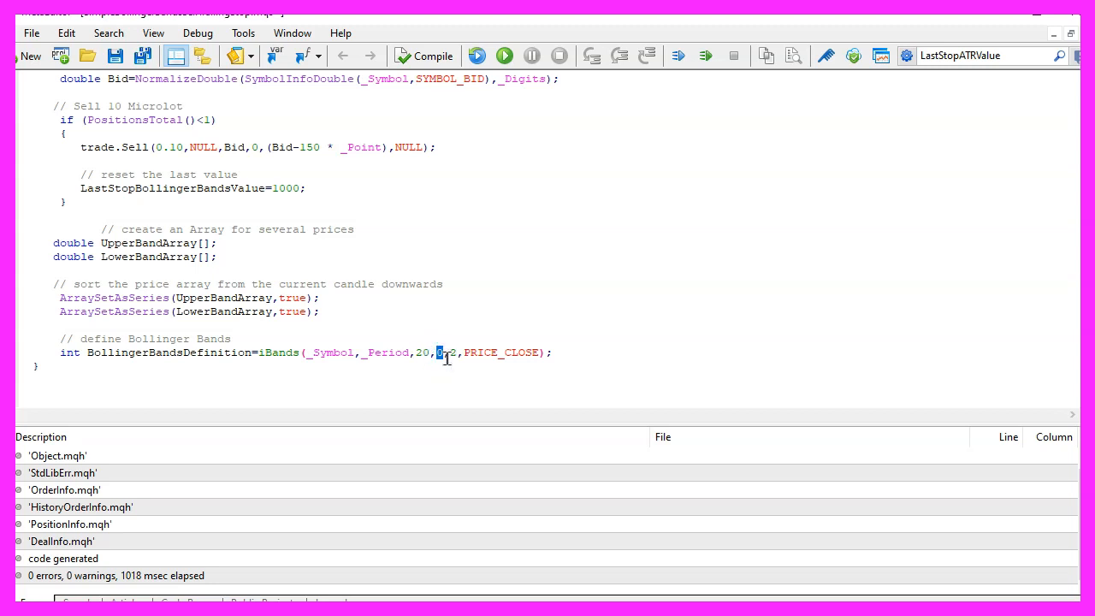
pyautogui.click(452, 353)
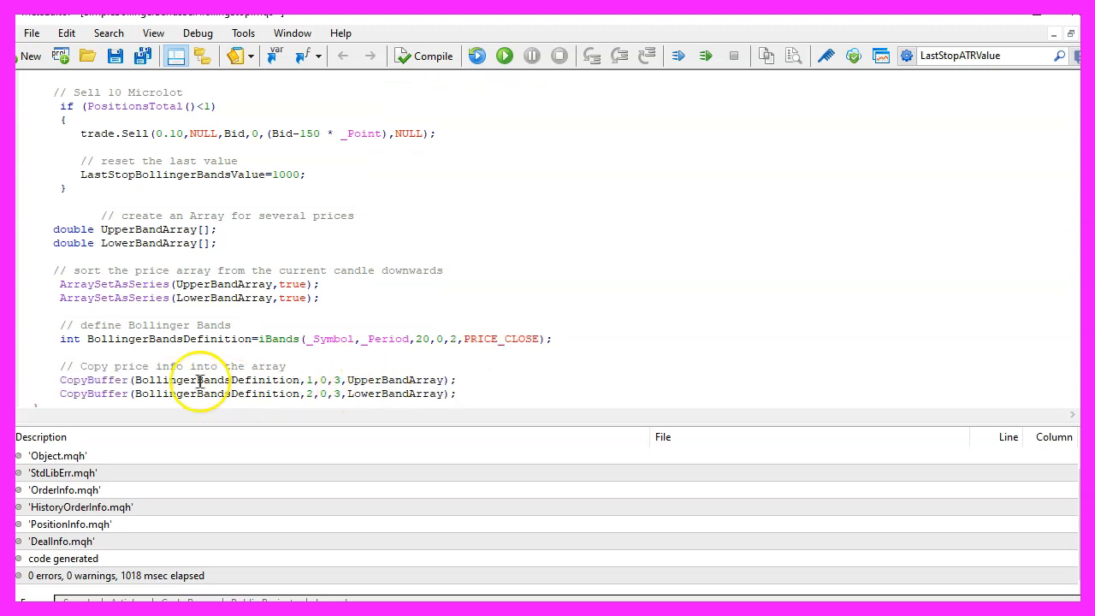
# Copy buffers 1 and 2 into the band arrays and read myLastUpperBandValue and myLastLowerBandValue from candle 1
pyautogui.doubleClick(92, 380)
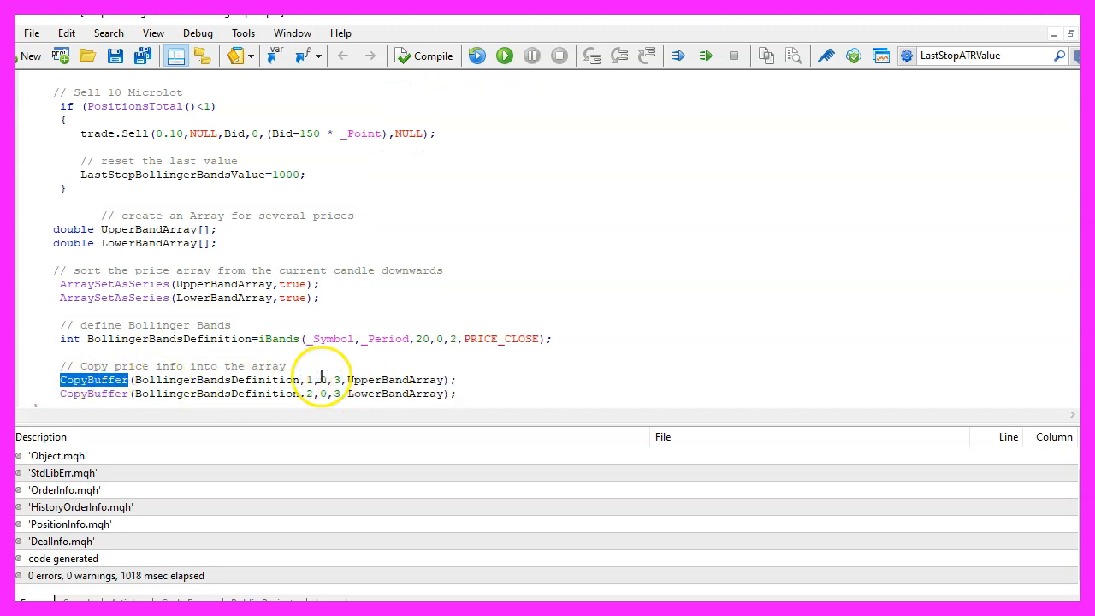
pyautogui.doubleClick(394, 380)
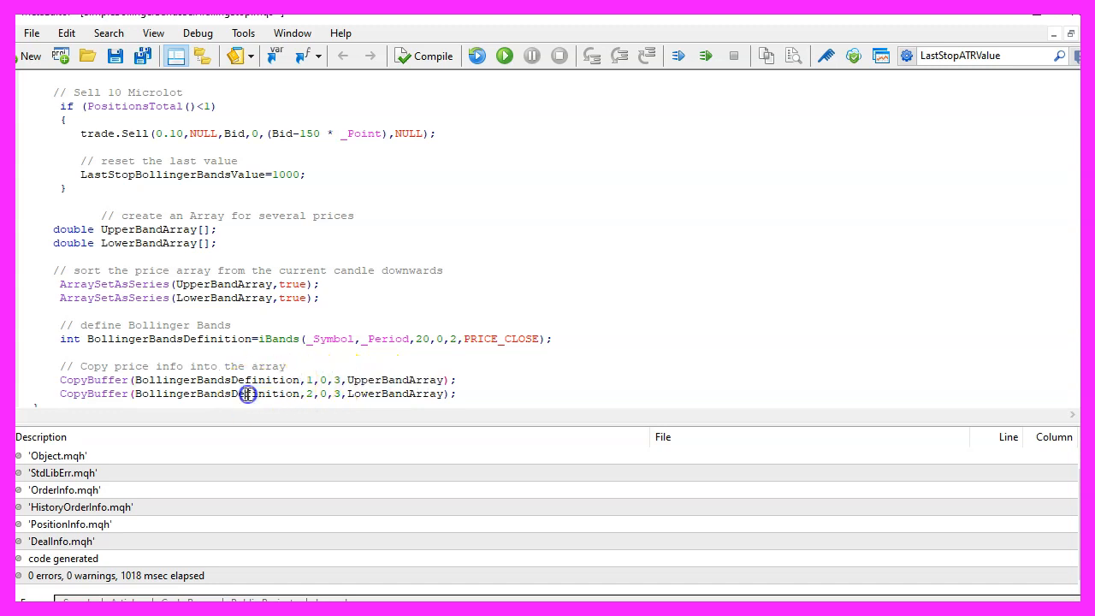
pyautogui.doubleClick(168, 339)
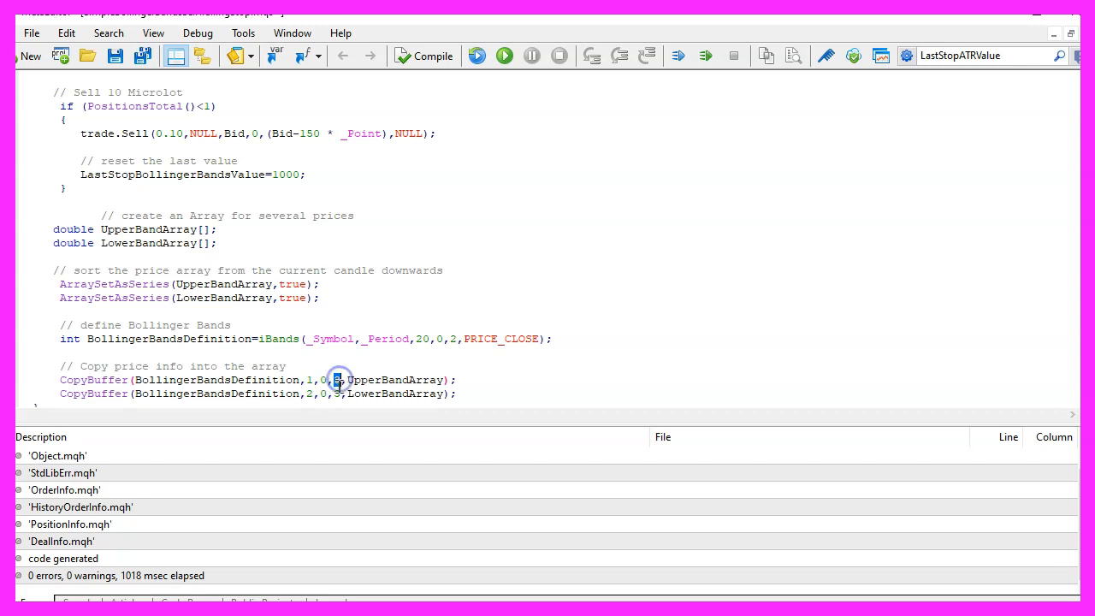
pyautogui.doubleClick(393, 380)
pyautogui.write('3')
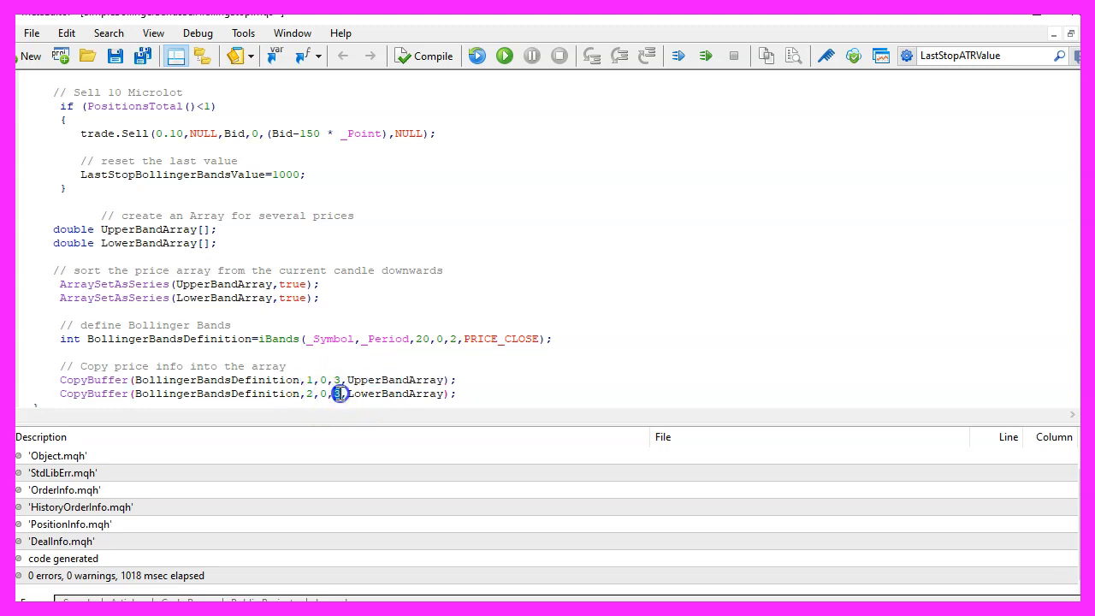
pyautogui.doubleClick(394, 394)
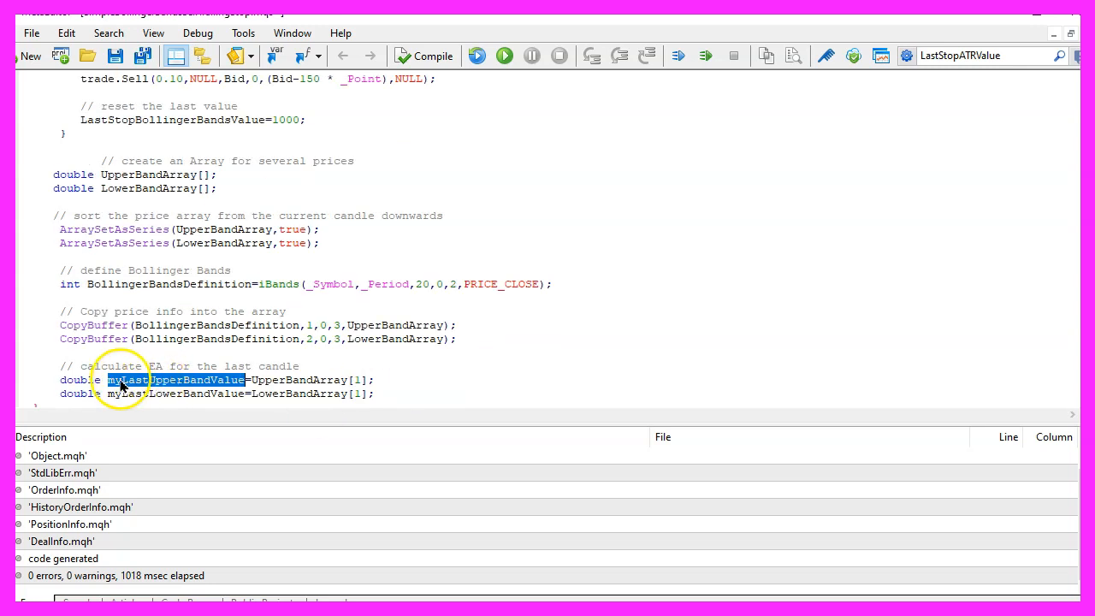
pyautogui.doubleClick(175, 393)
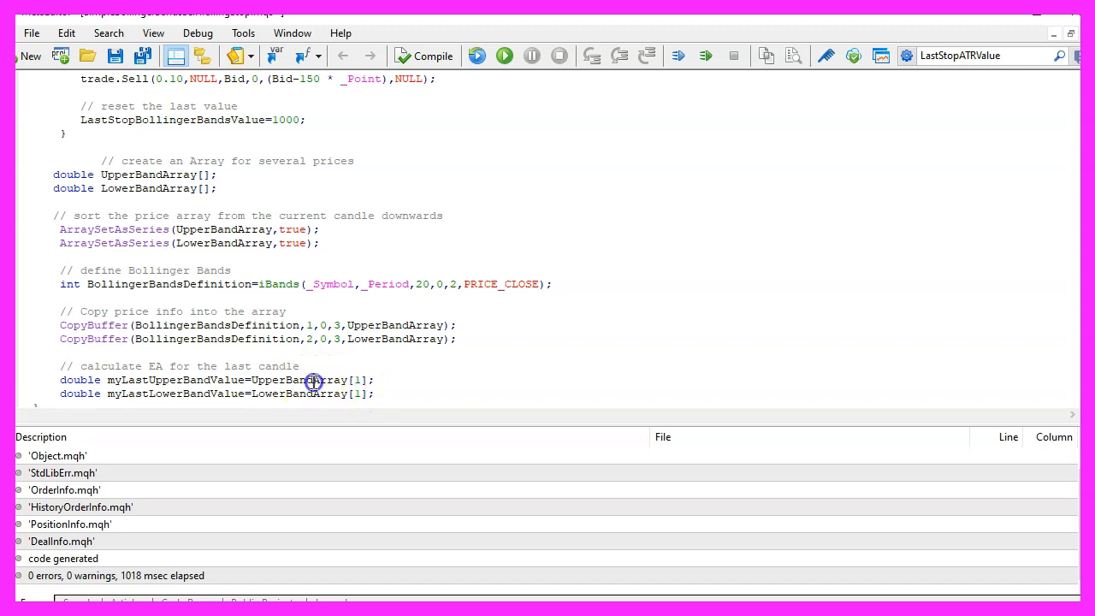
pyautogui.doubleClick(298, 394)
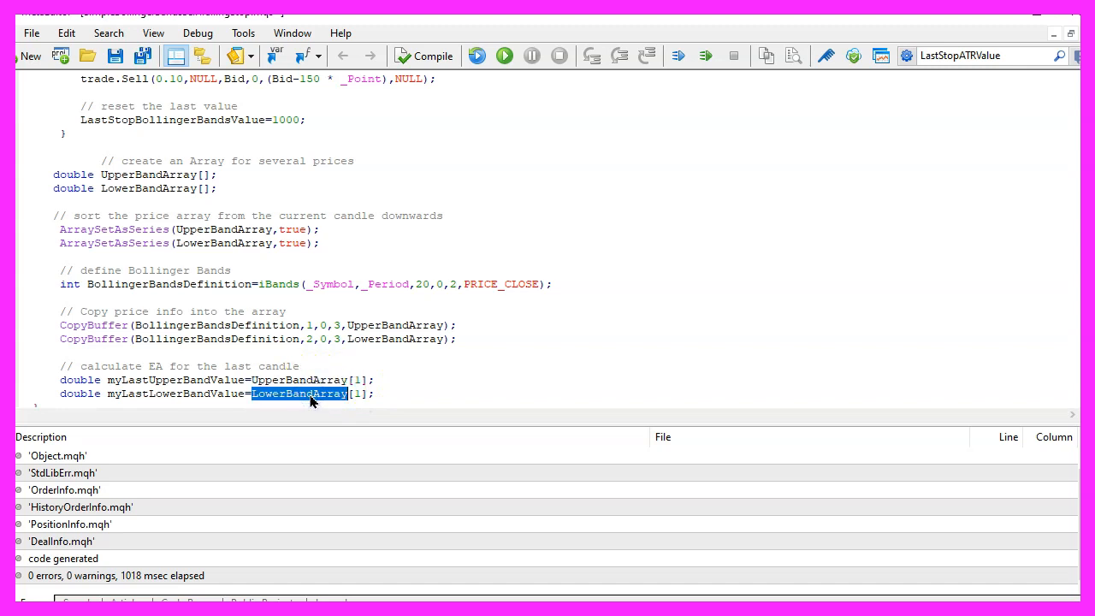
pyautogui.click(402, 393)
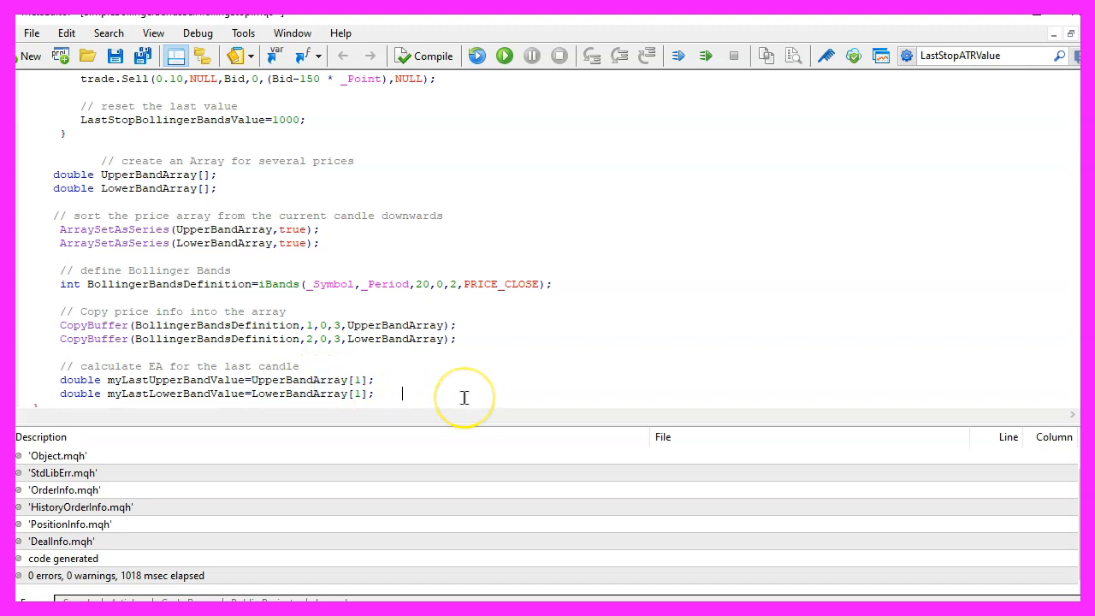
pyautogui.press('enter')
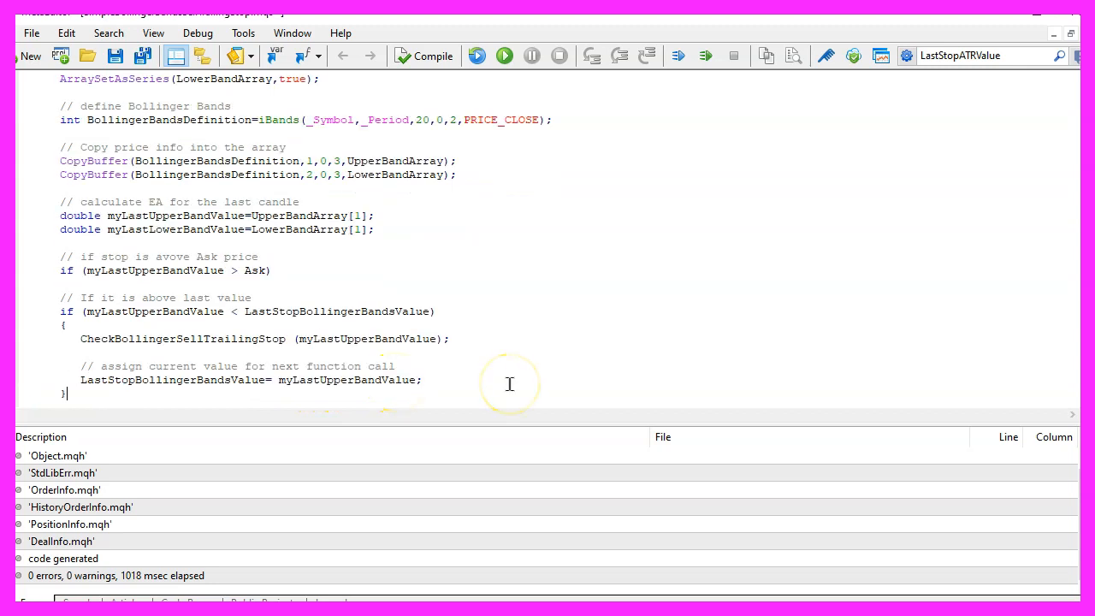
# Call CheckBollingerSellTrailingStop when the upper band falls below LastStopBollingerBandsValue and store the new value
pyautogui.doubleClick(183, 338)
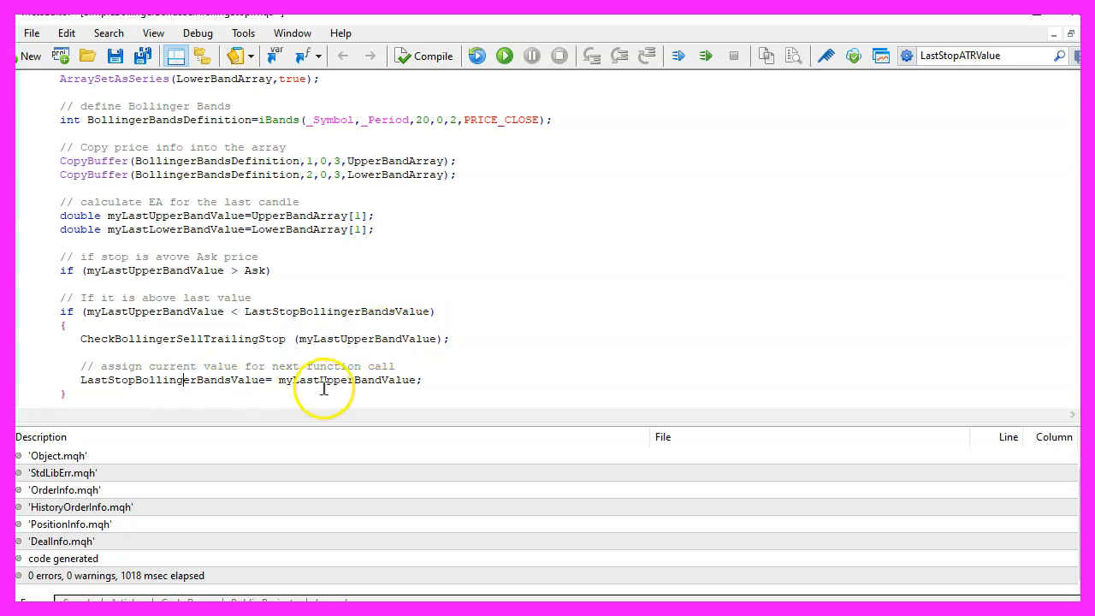
pyautogui.doubleClick(346, 379)
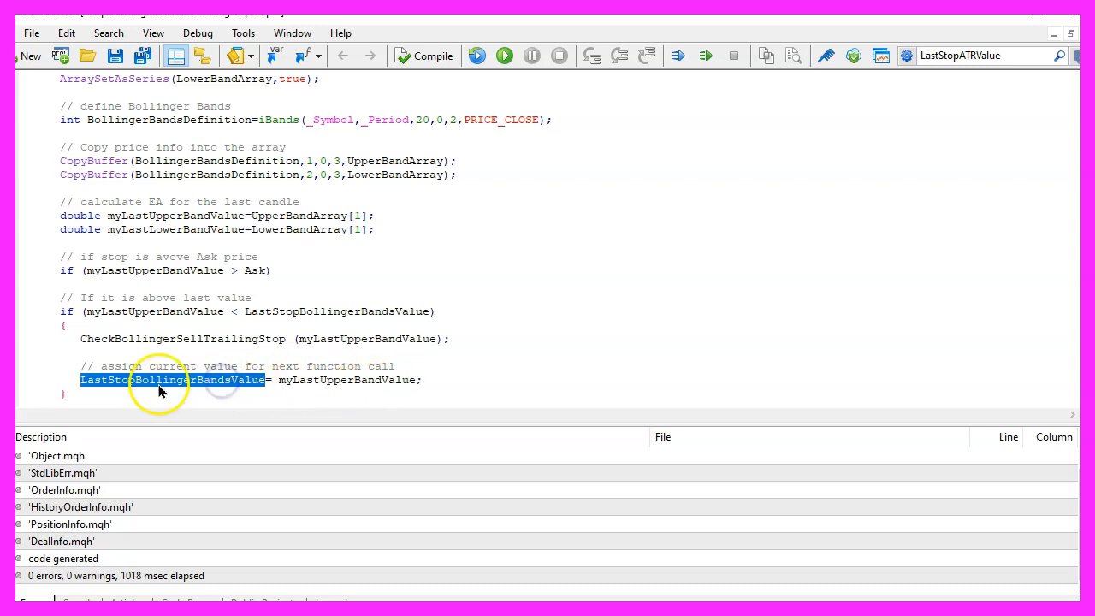
pyautogui.moveTo(124, 390)
pyautogui.write('void CheckBollingerSellTrailingStop(double myLastUpperBandValue)')
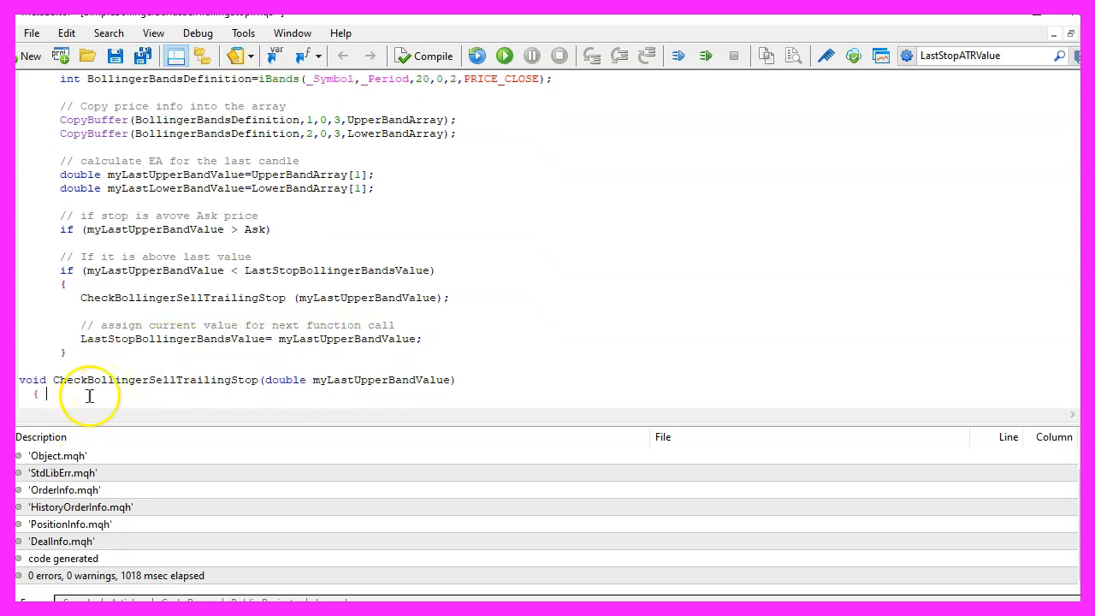
# Write CheckBollingerSellTrailingStop(double myLastUpperBandValue) looping over positions and checking _Symbol==symbol
pyautogui.doubleClick(31, 380)
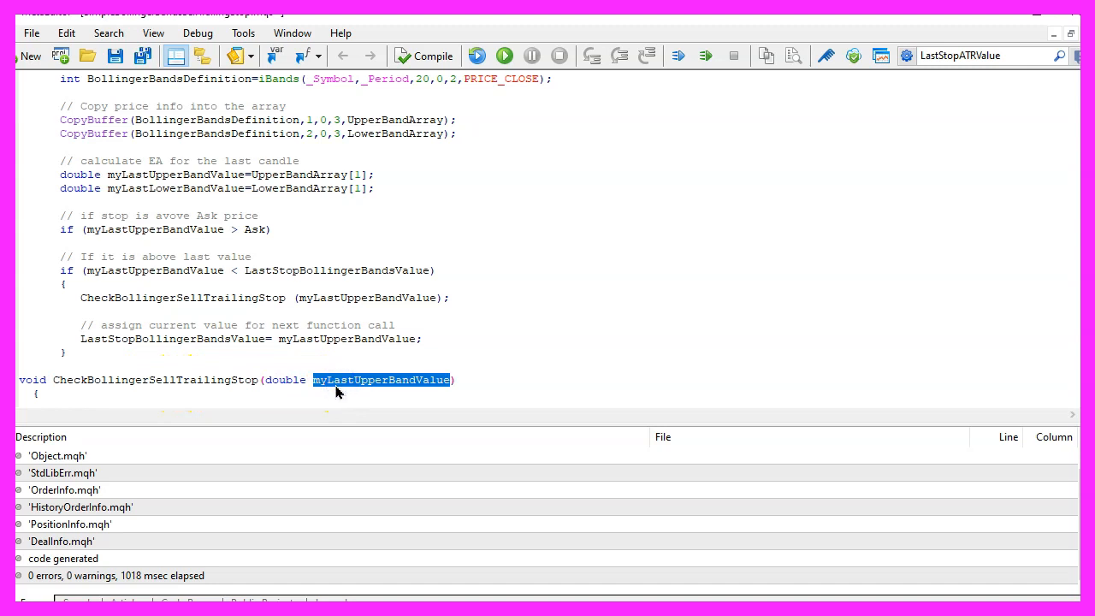
pyautogui.click(328, 380)
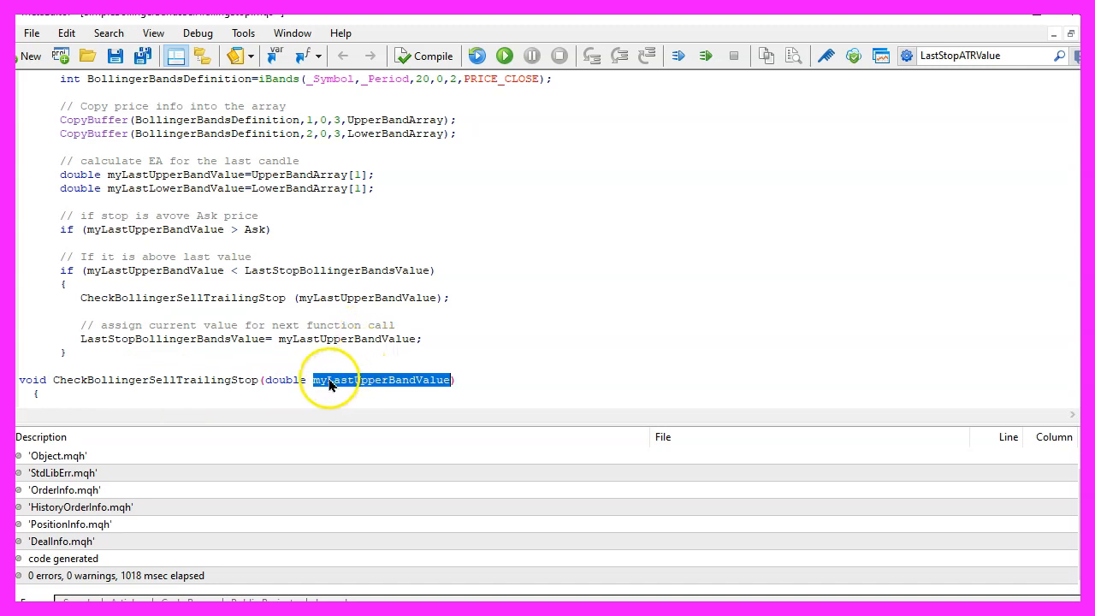
pyautogui.scroll(-3)
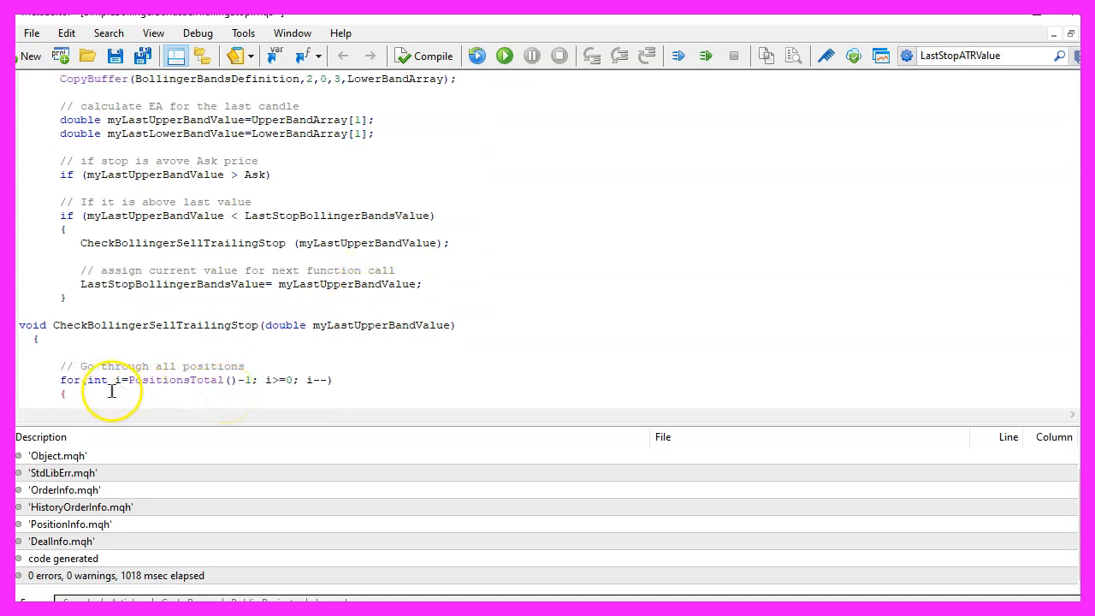
pyautogui.tripleClick(197, 380)
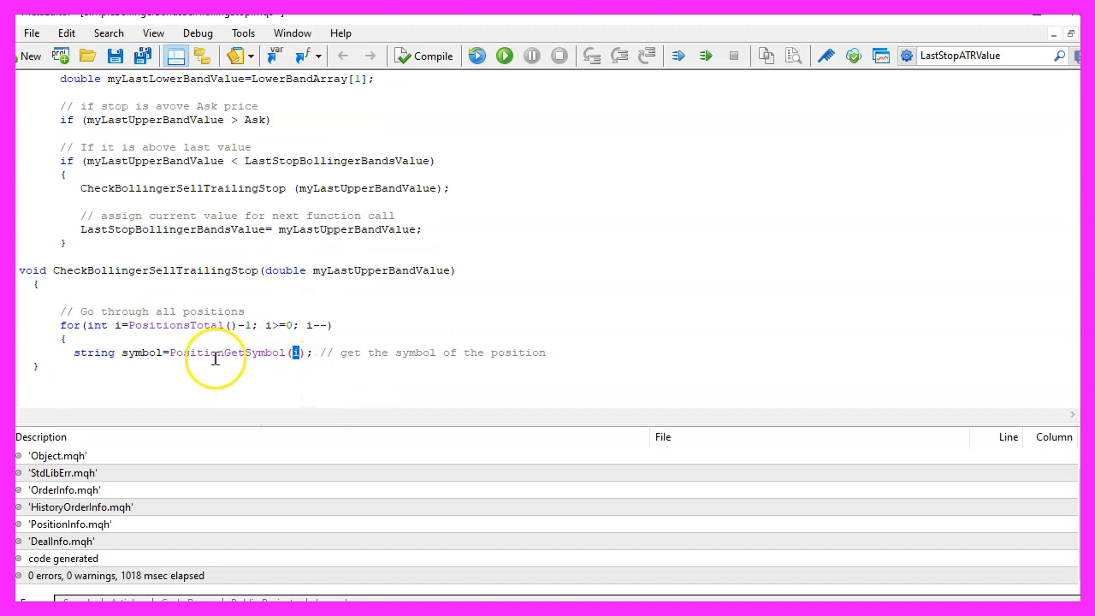
pyautogui.moveTo(202, 363)
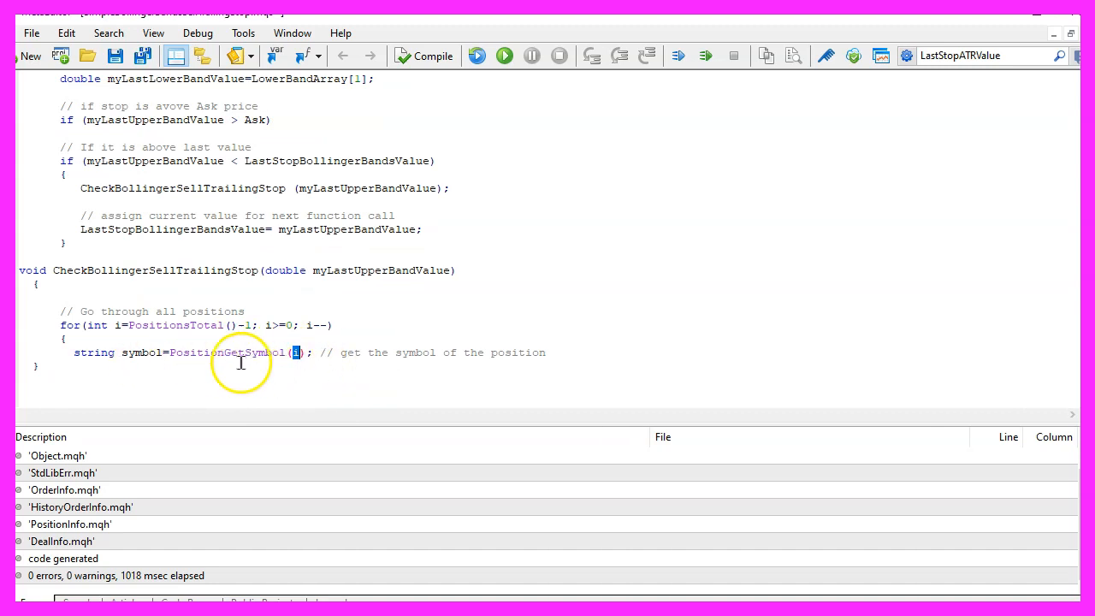
pyautogui.write('if (_Symbol==symbol) // if currency pair is equal')
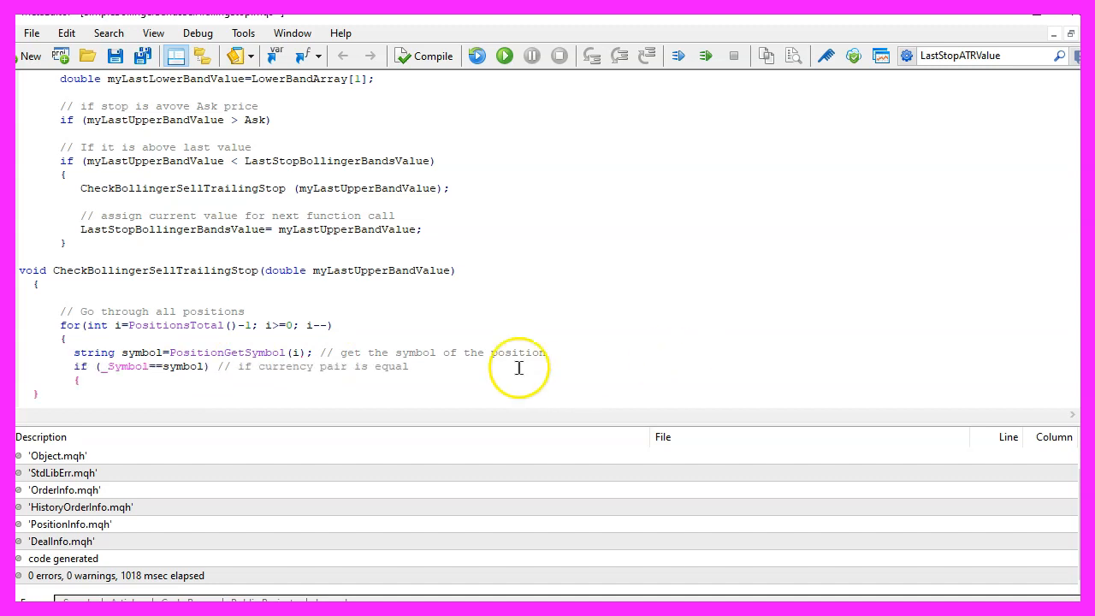
pyautogui.doubleClick(126, 366)
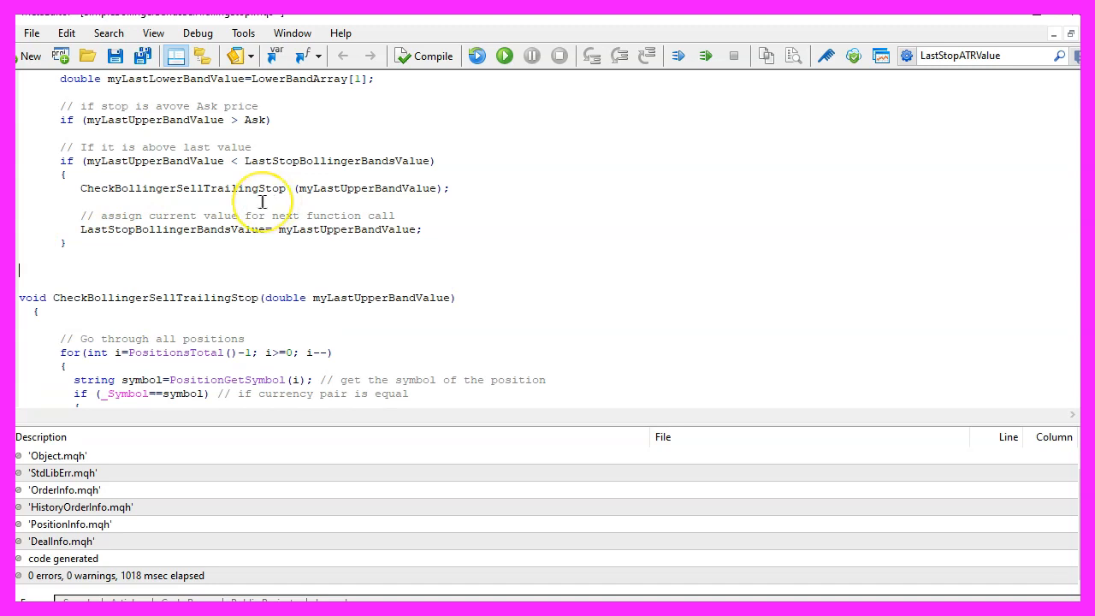
# Read PositionTicket via PositionGetInteger and CurrentStopLoss via PositionGetDouble(POSITION_SL) inside the symbol check
pyautogui.scroll(-3)
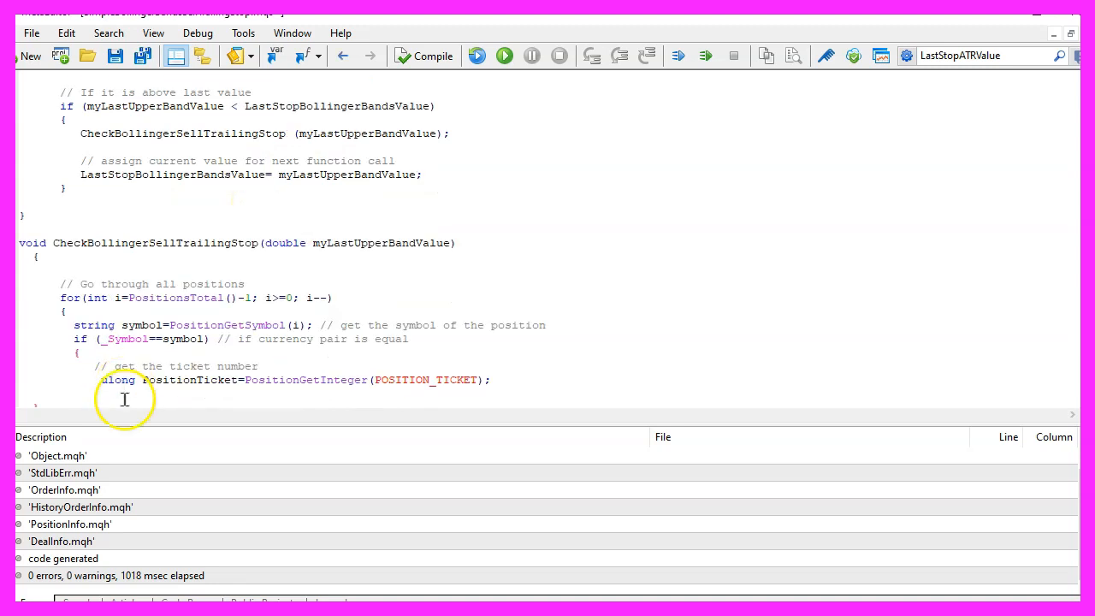
pyautogui.doubleClick(190, 380)
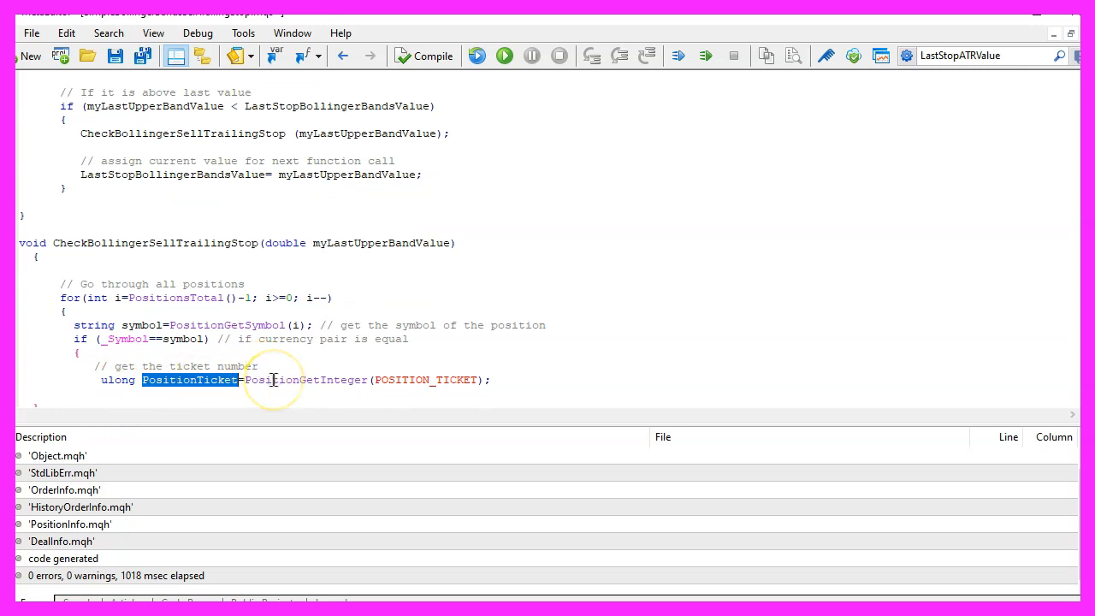
pyautogui.doubleClick(305, 380)
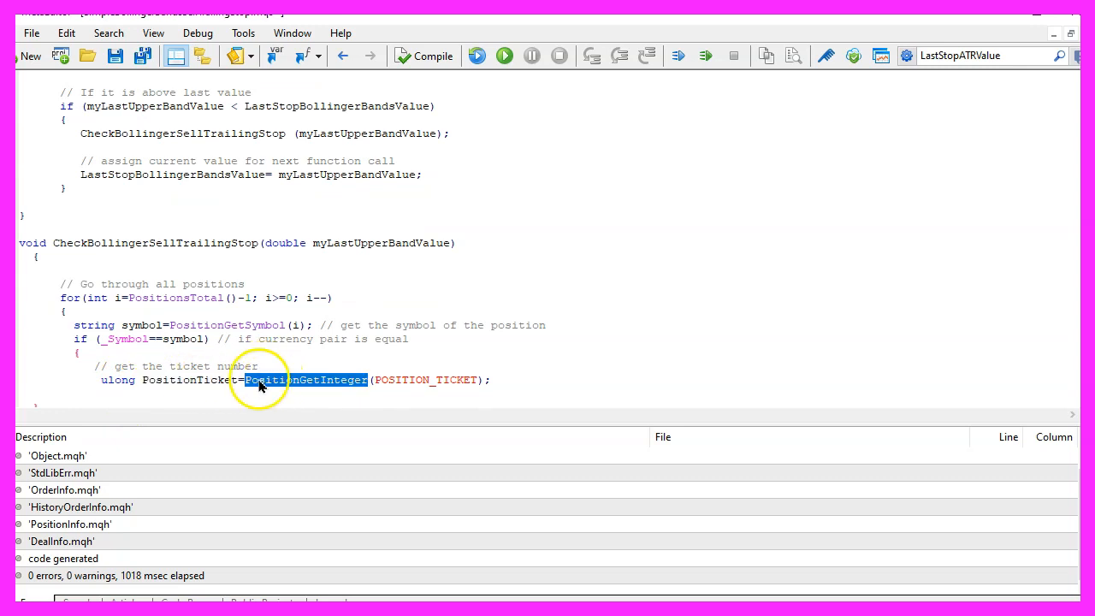
pyautogui.doubleClick(426, 380)
pyautogui.write('double CurrentStopLoss=PositionGetDouble(POSITION_SL);')
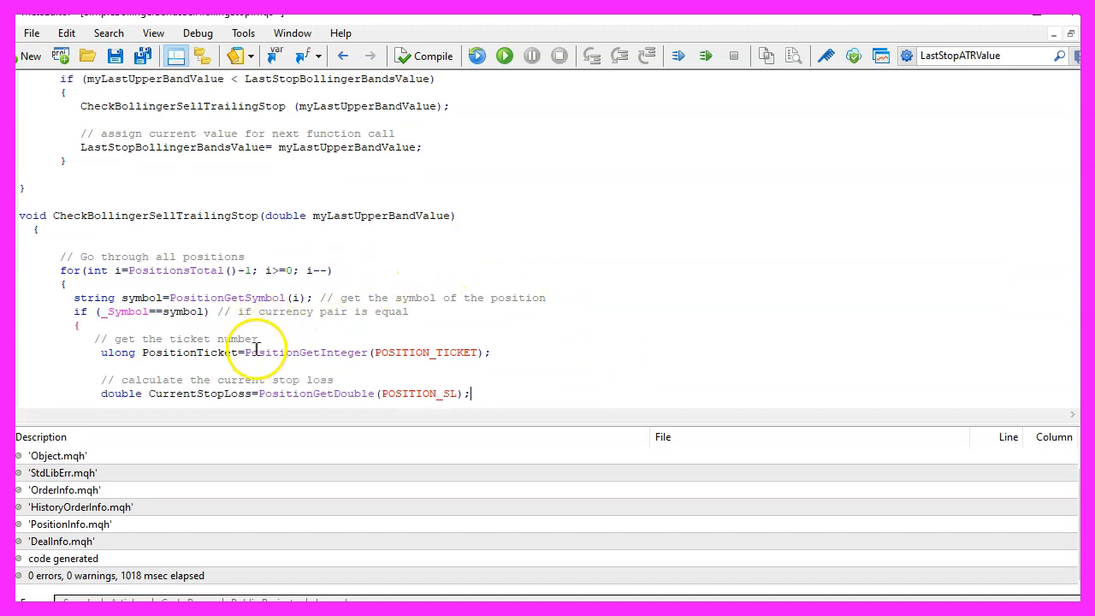
pyautogui.doubleClick(200, 393)
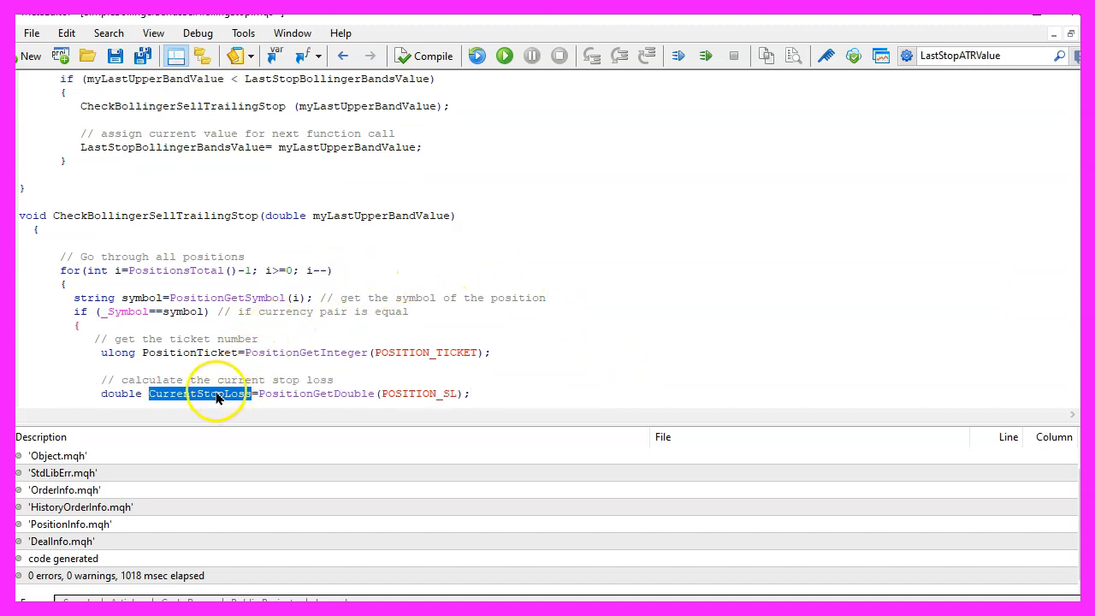
pyautogui.doubleClick(317, 394)
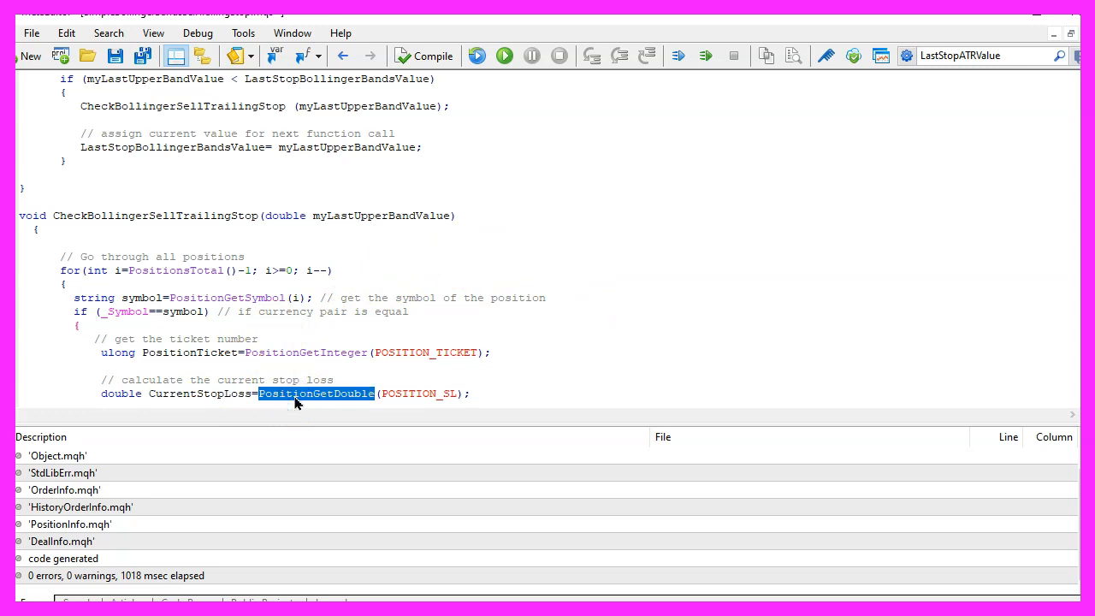
pyautogui.doubleClick(417, 393)
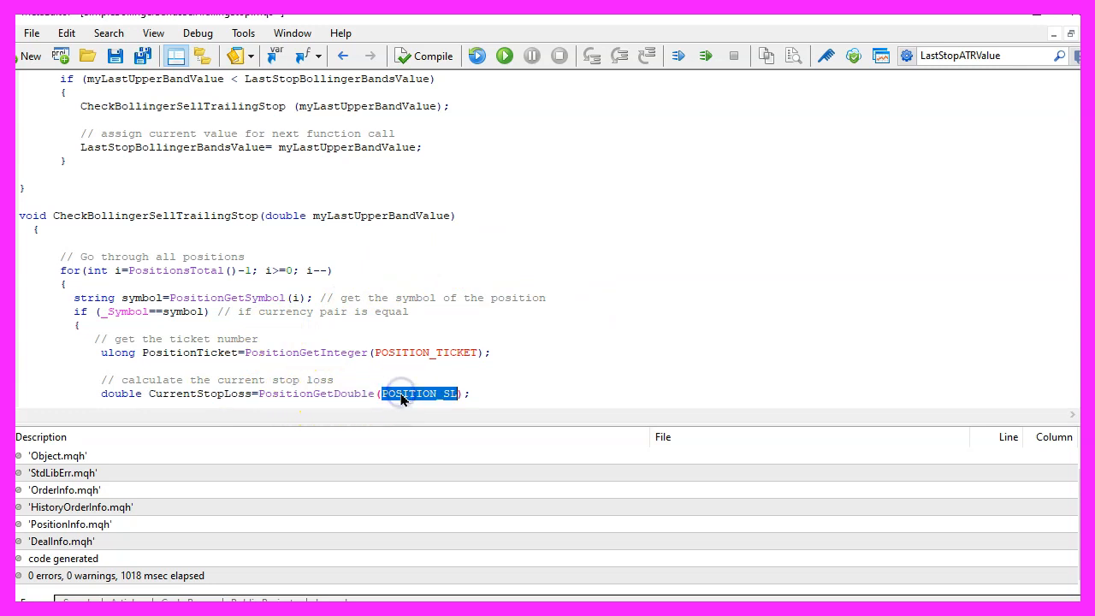
pyautogui.moveTo(368, 396)
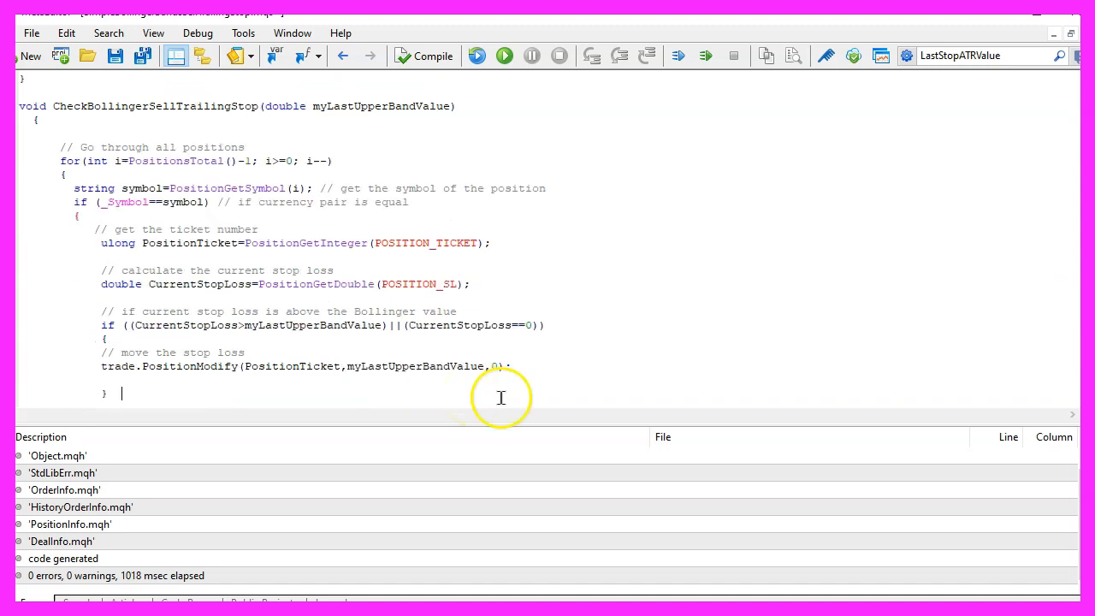
pyautogui.doubleClick(185, 325)
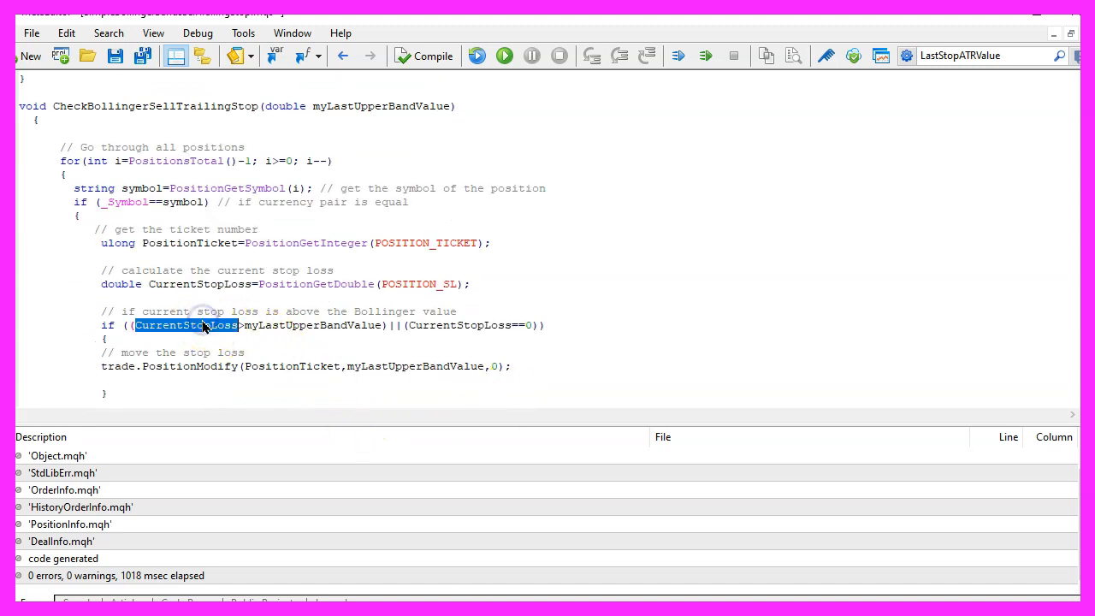
pyautogui.click(247, 325)
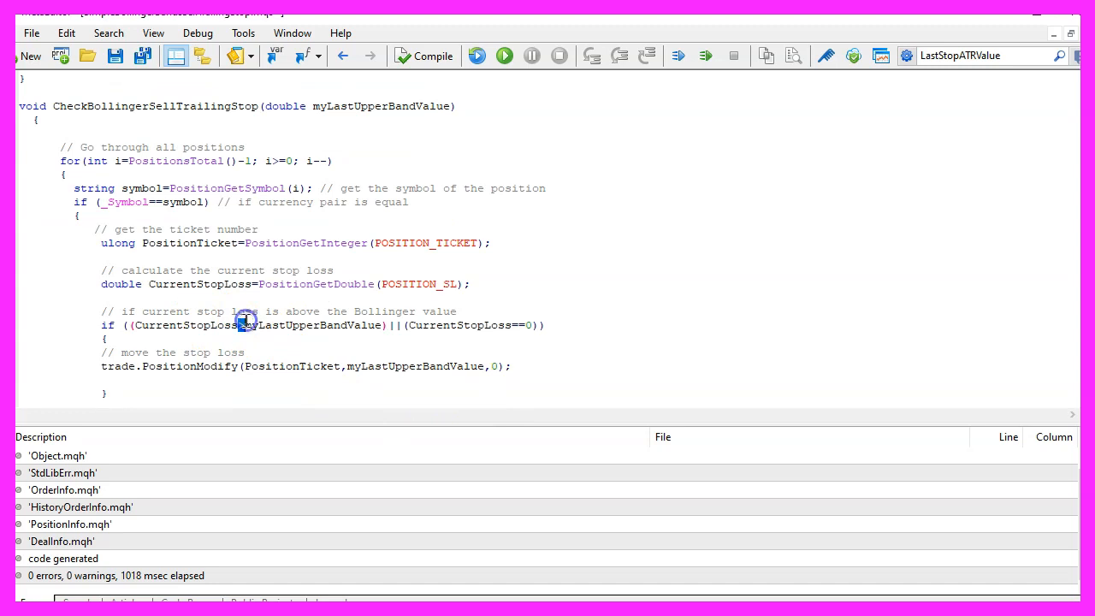
pyautogui.doubleClick(315, 325)
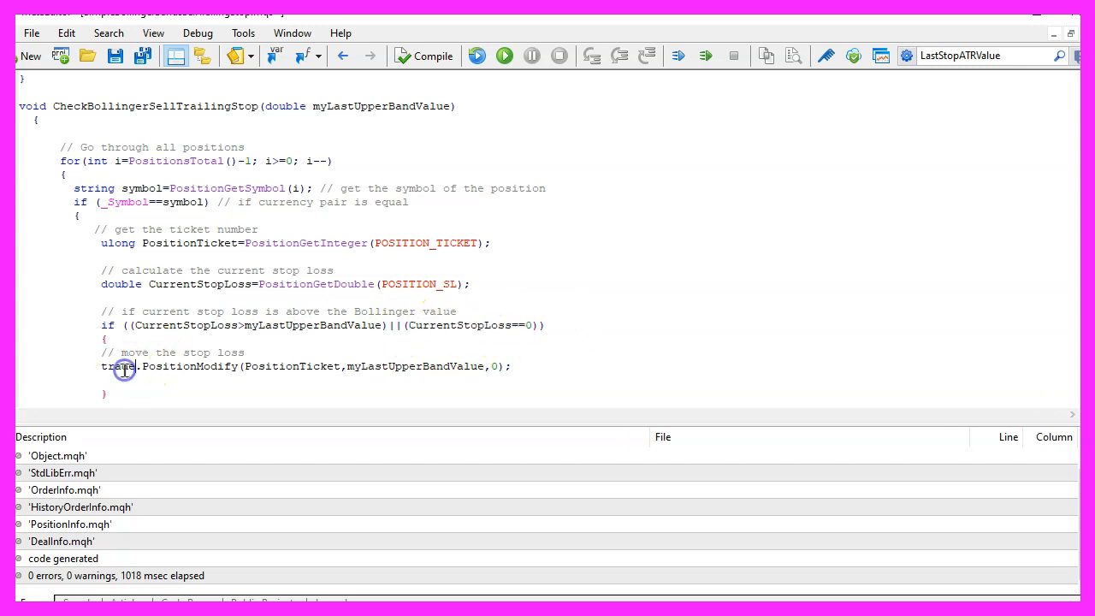
pyautogui.doubleClick(188, 366)
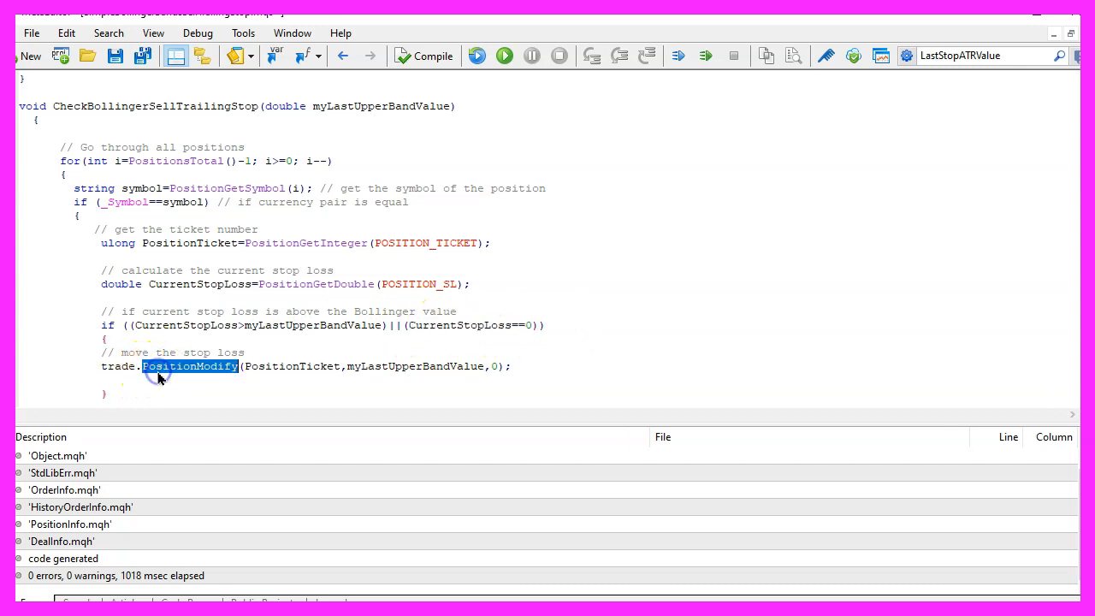
pyautogui.doubleClick(291, 366)
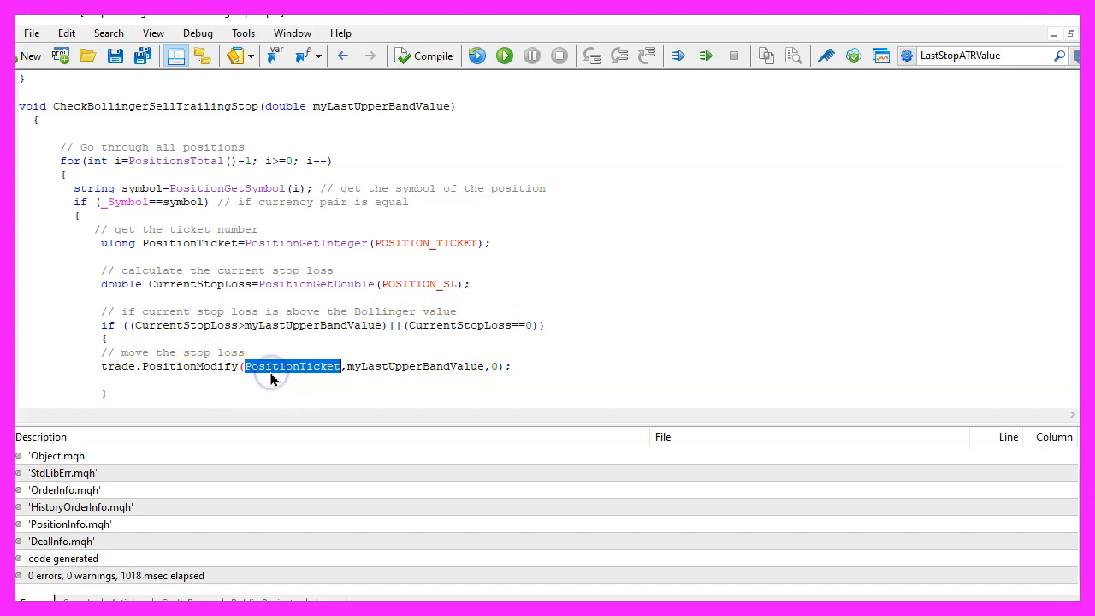
pyautogui.doubleClick(418, 366)
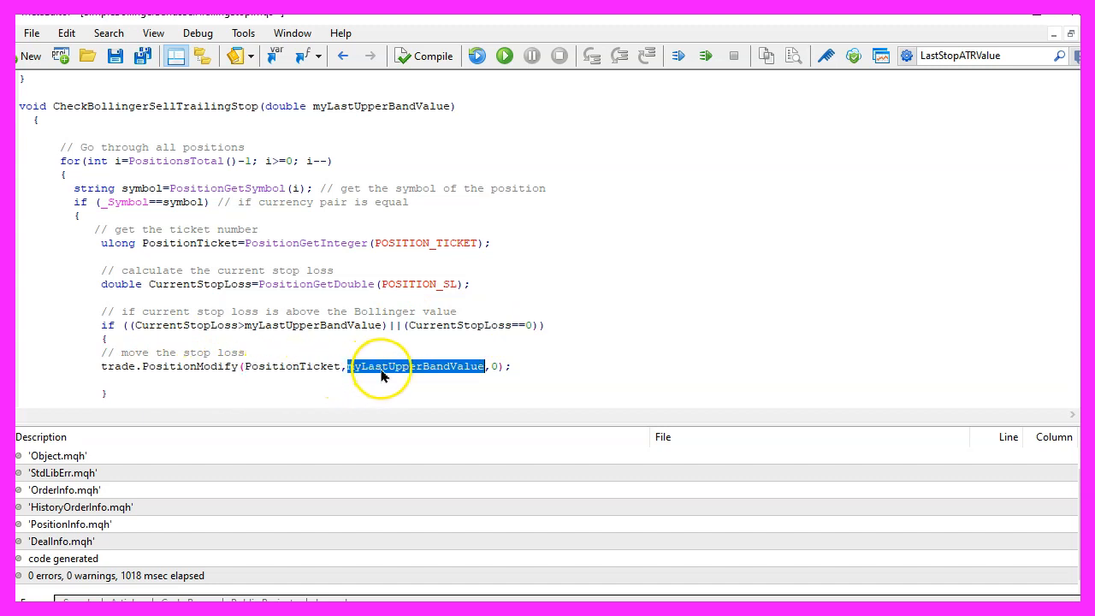
pyautogui.moveTo(356, 378)
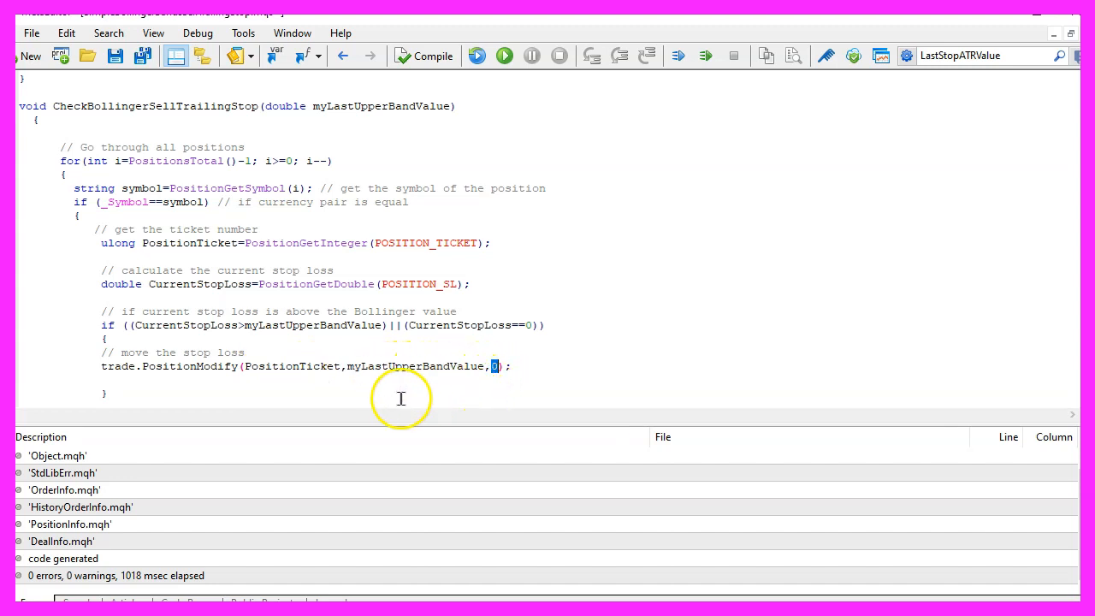
pyautogui.moveTo(479, 384)
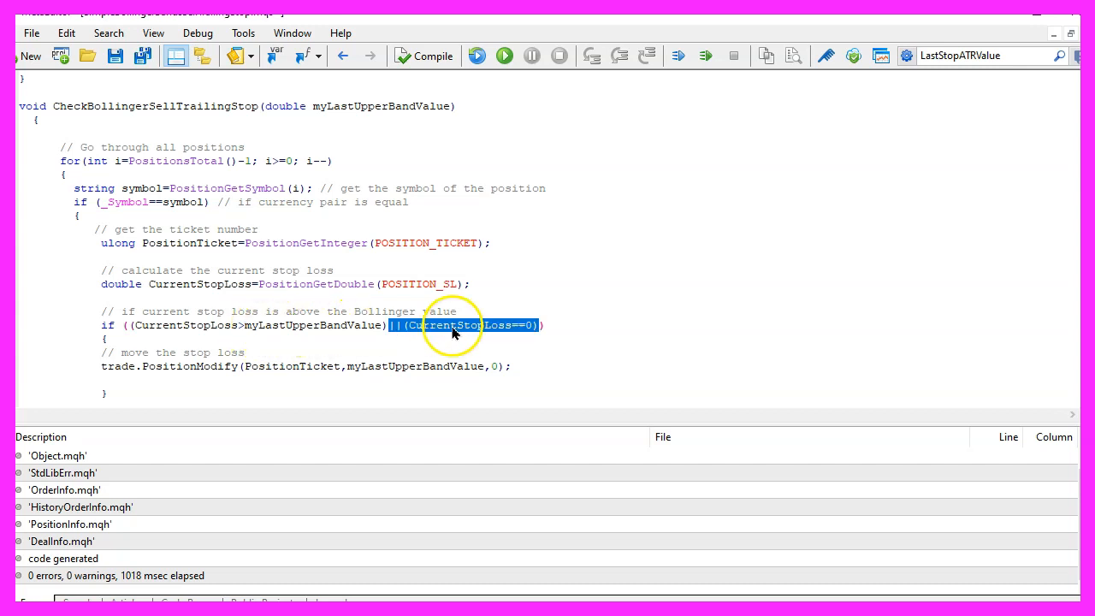
pyautogui.moveTo(386, 333)
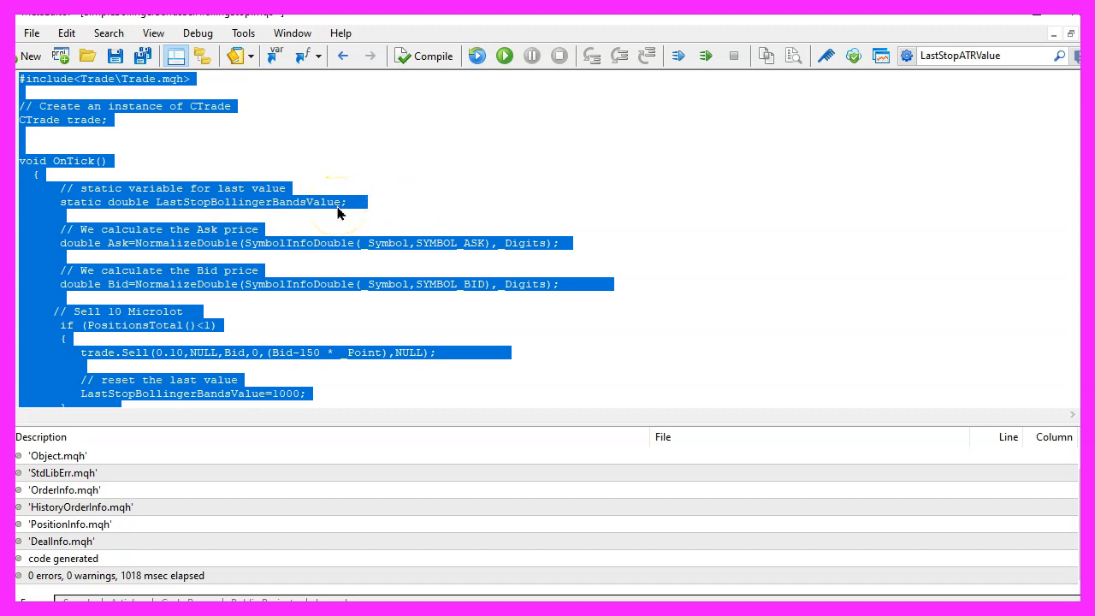
pyautogui.moveTo(219, 257)
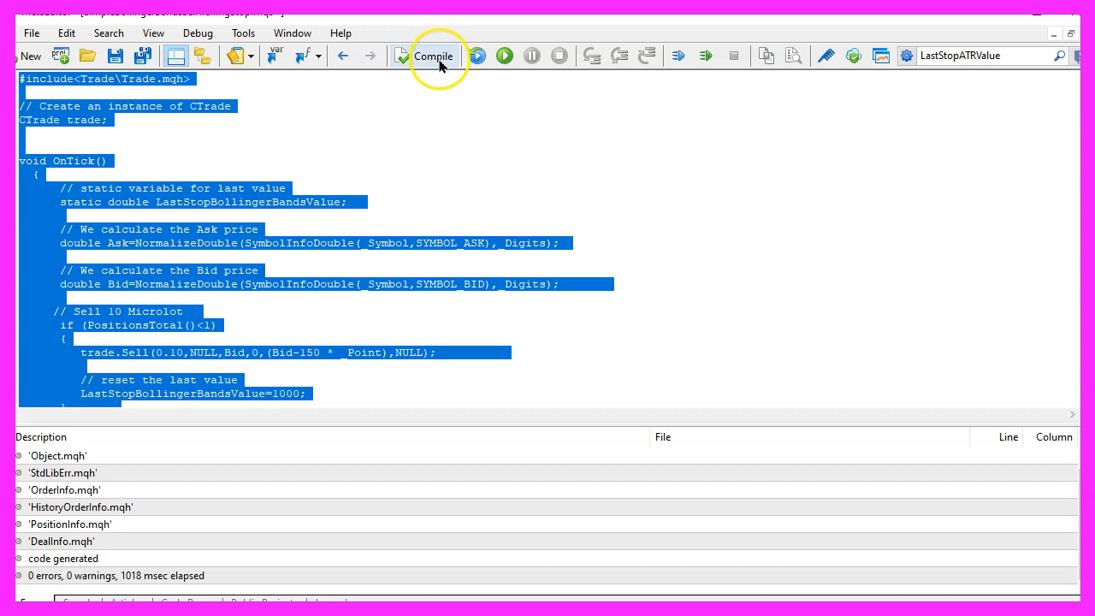
pyautogui.moveTo(431, 57)
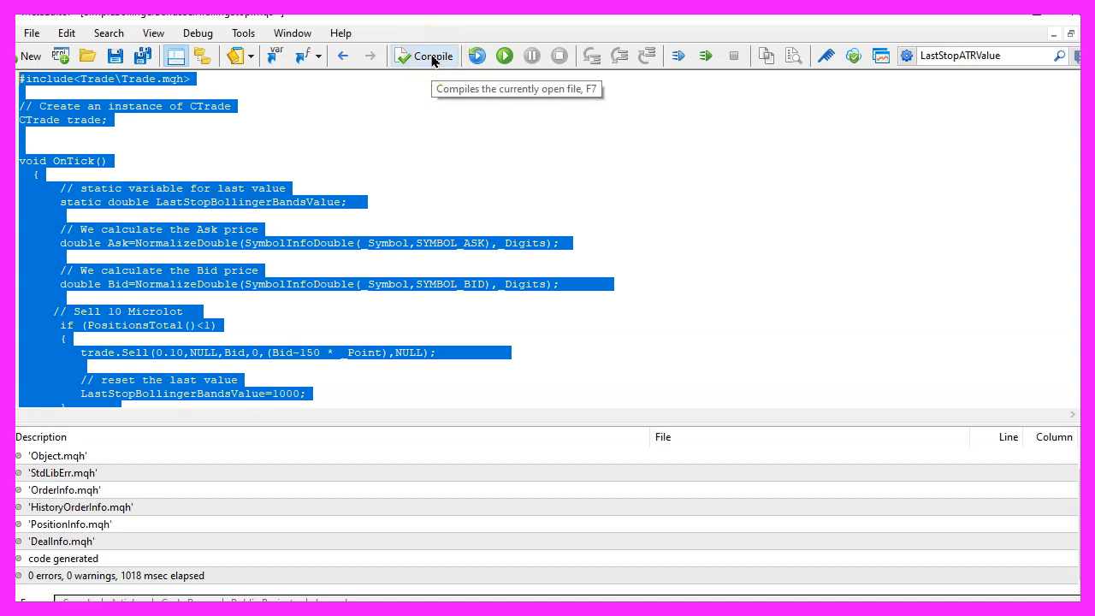
# Compile the Expert Advisor to 0 errors, then switch to the MetaTrader 5 terminal
pyautogui.click(424, 55)
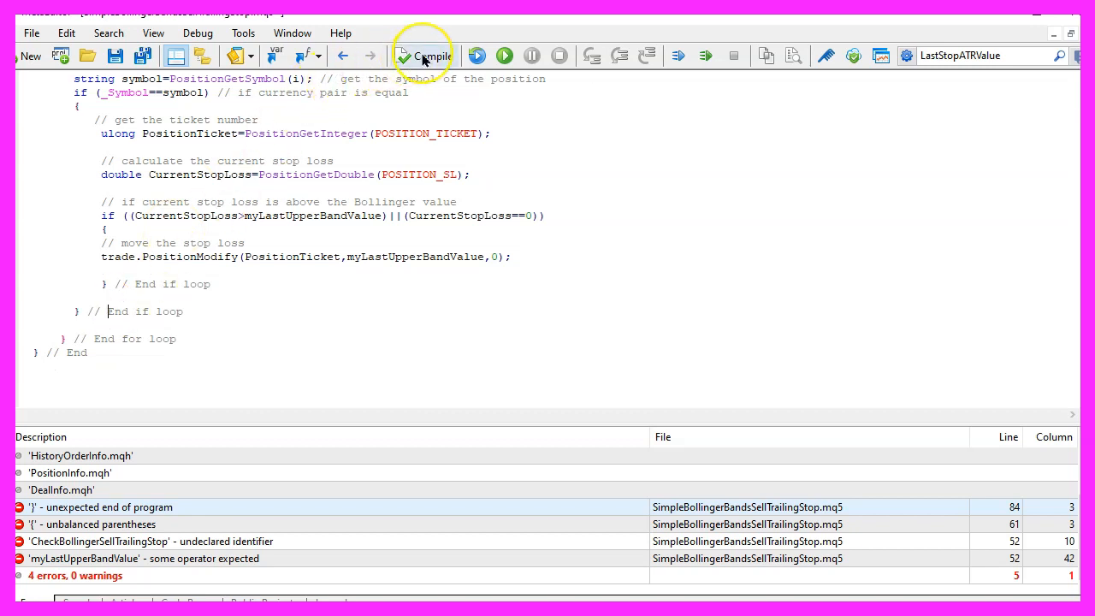
pyautogui.click(424, 55)
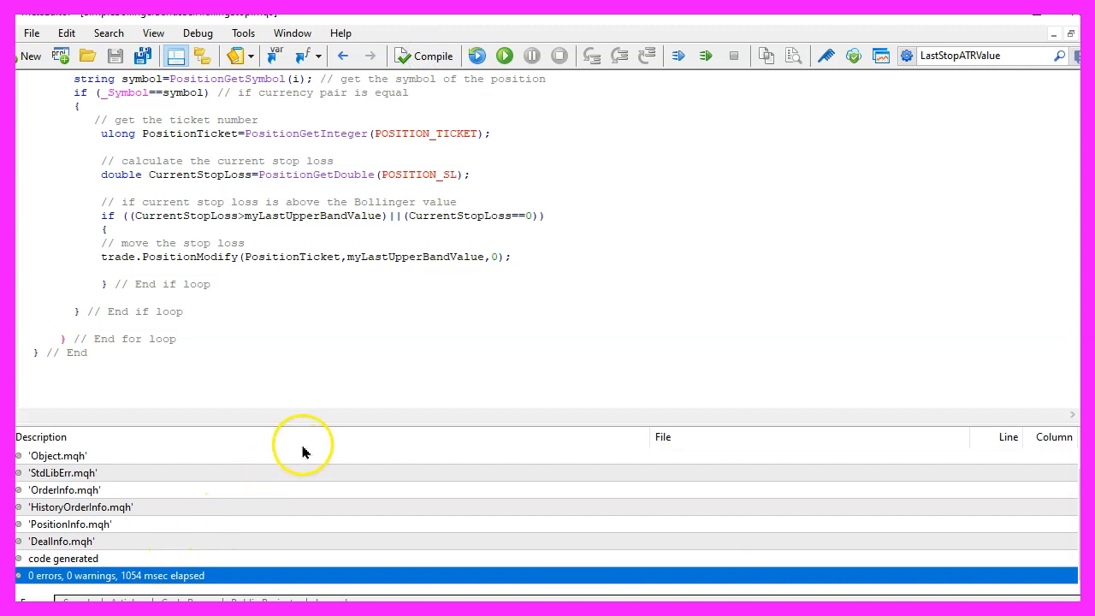
pyautogui.moveTo(481, 342)
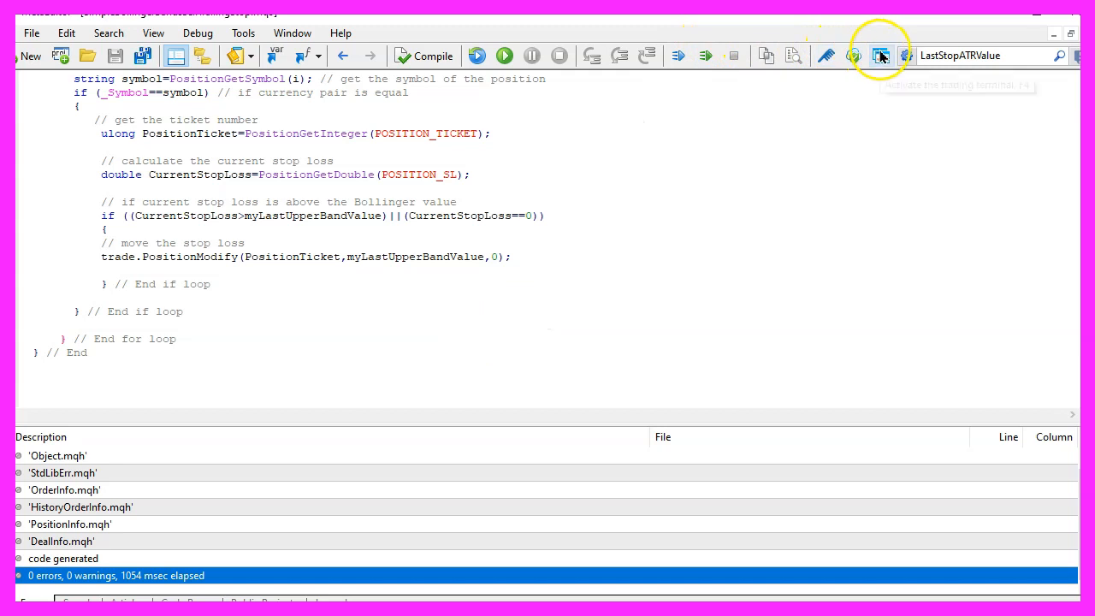
pyautogui.moveTo(881, 55)
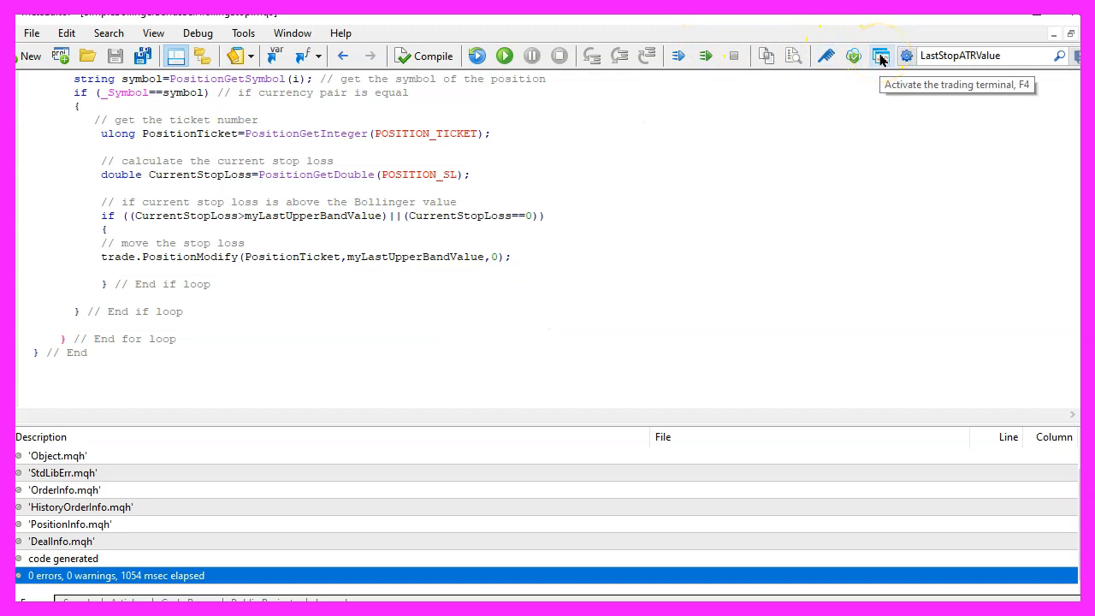
pyautogui.click(880, 55)
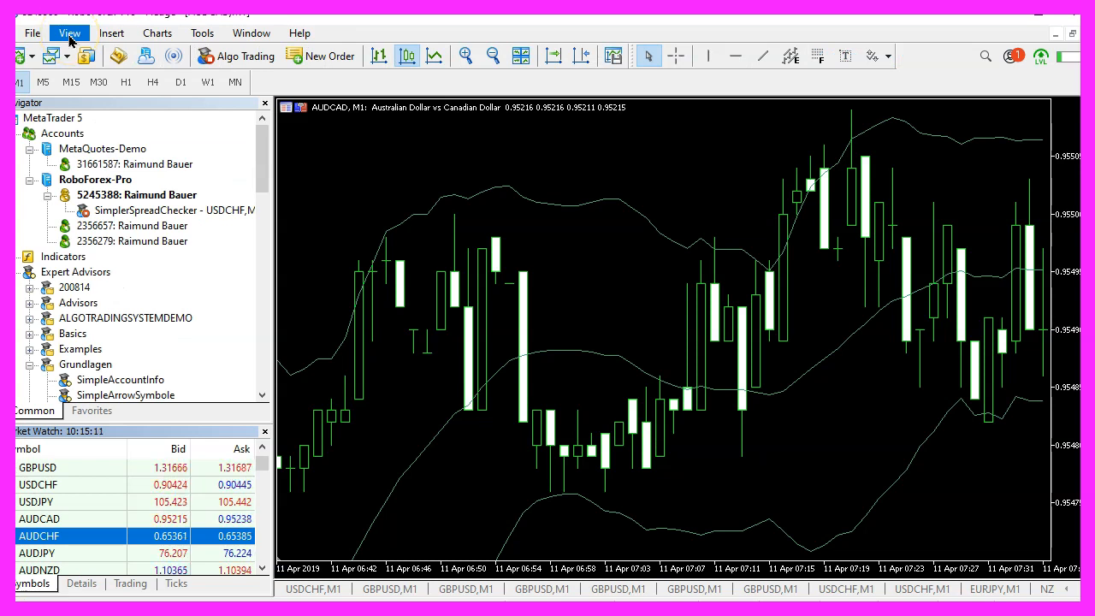
# Show the Strategy Tester and select SimpleBollingerBandsSellTrailingStop.ex5 as the Expert on EURUSD M1
pyautogui.click(69, 33)
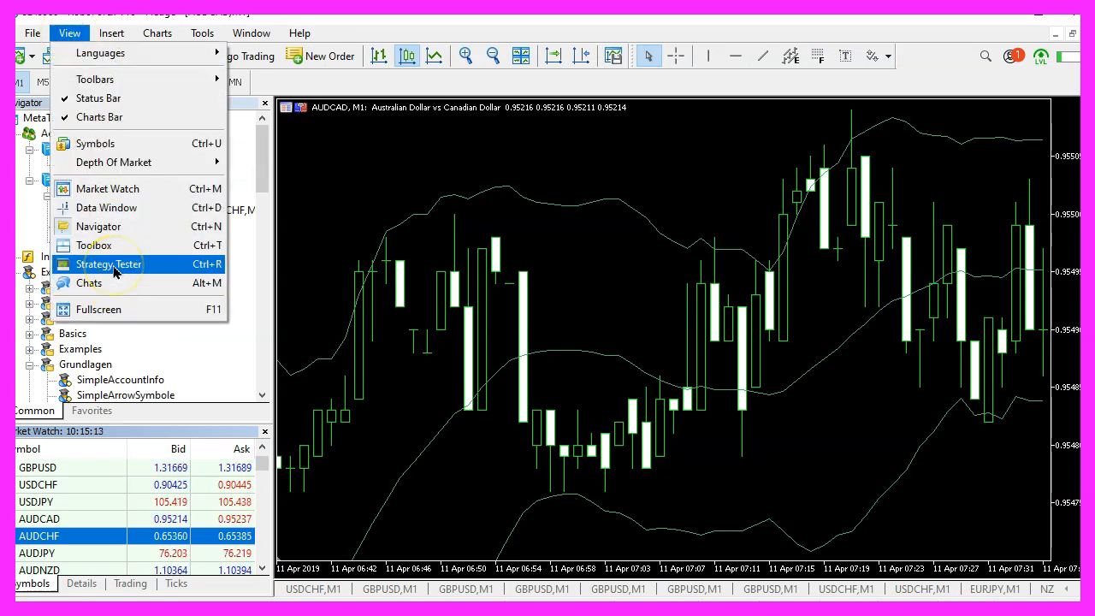
pyautogui.click(108, 263)
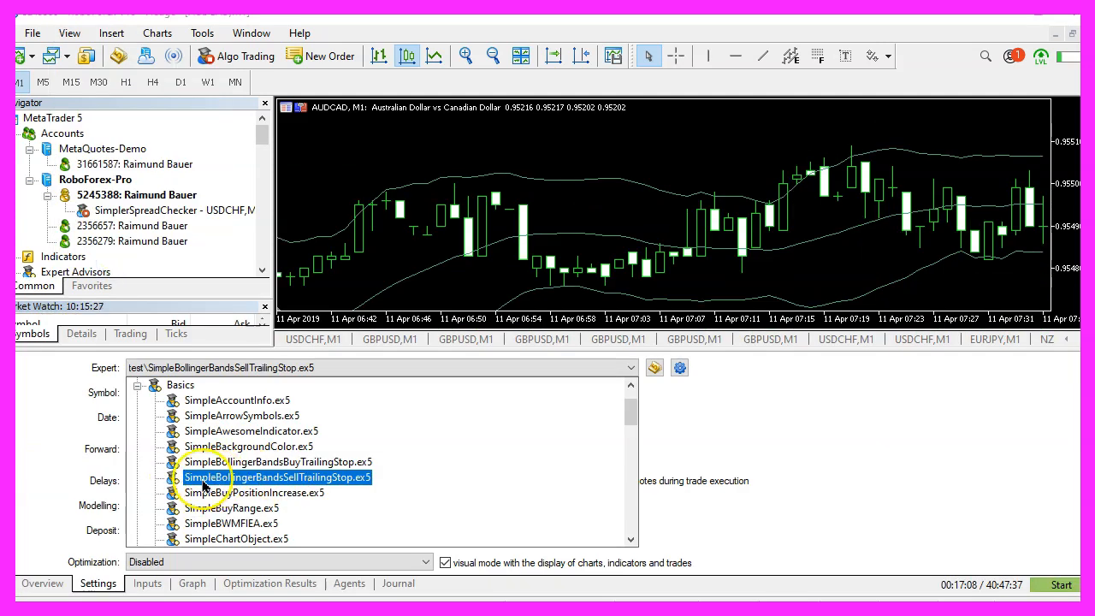
pyautogui.moveTo(300, 482)
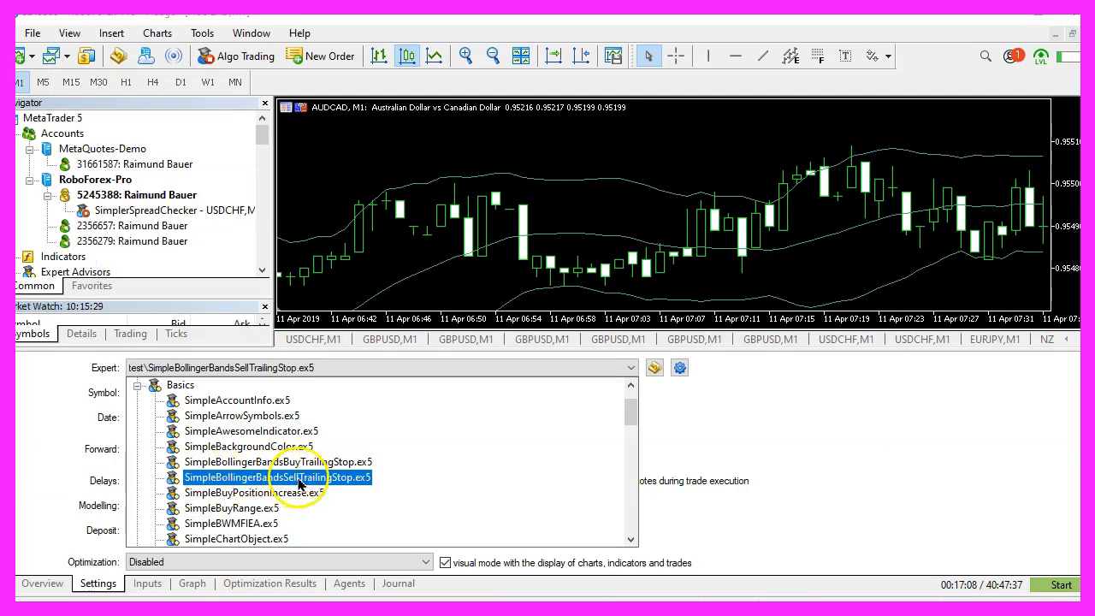
pyautogui.doubleClick(277, 475)
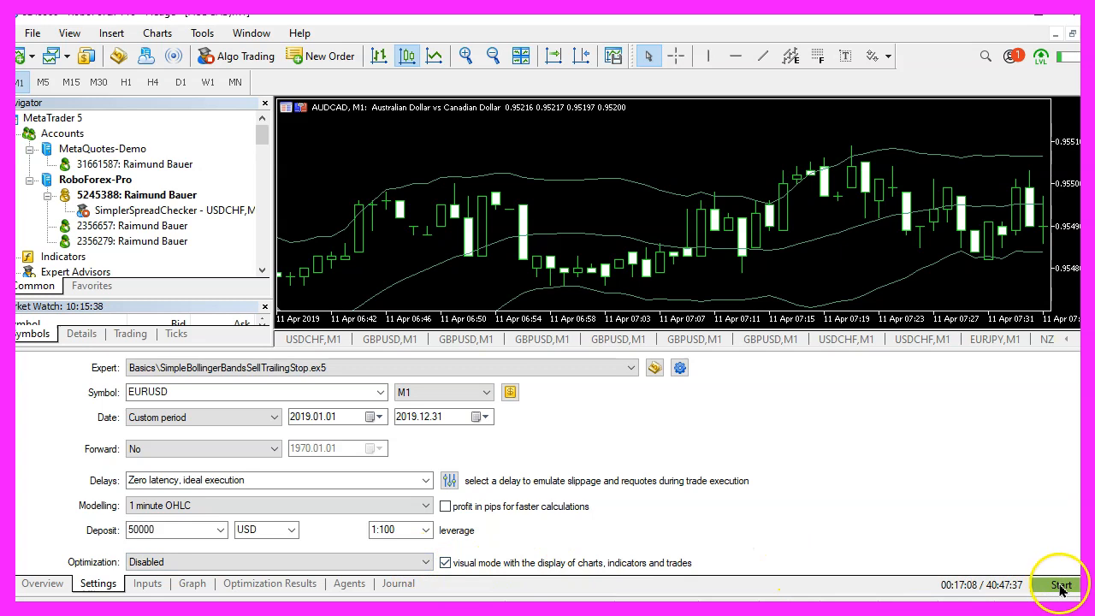
# Start the visual backtest, opening a 0.1-lot EURUSD sell with stop loss 1.13748
pyautogui.click(1061, 586)
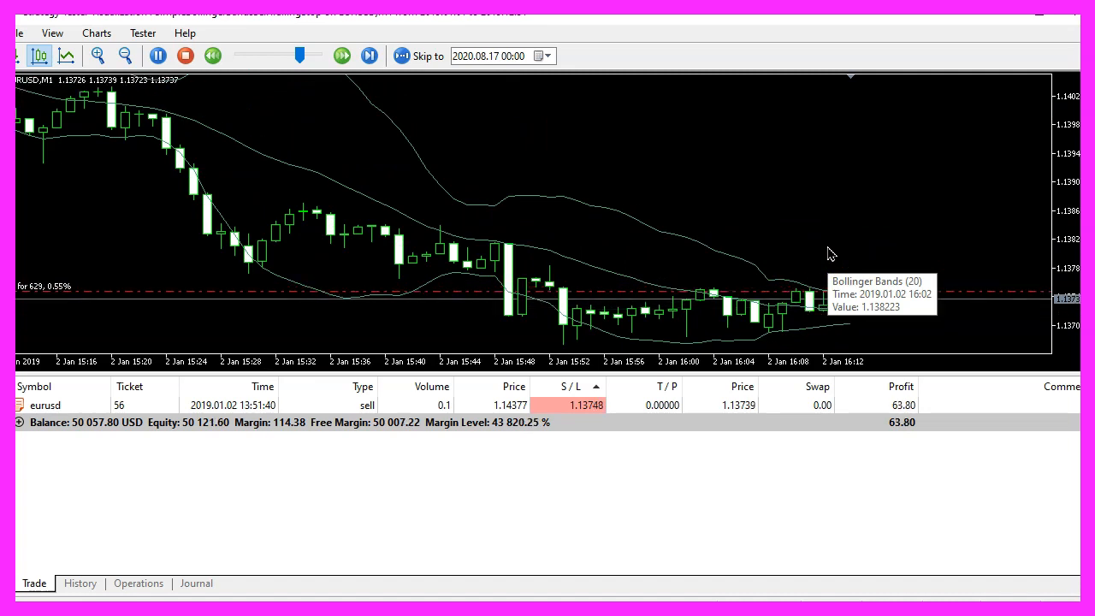
pyautogui.click(342, 54)
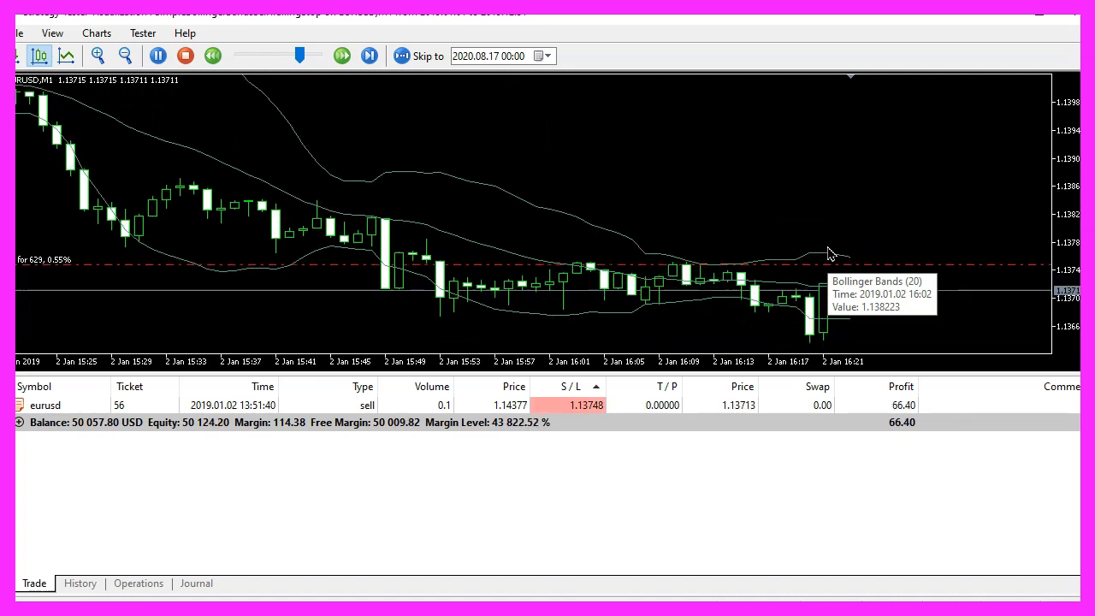